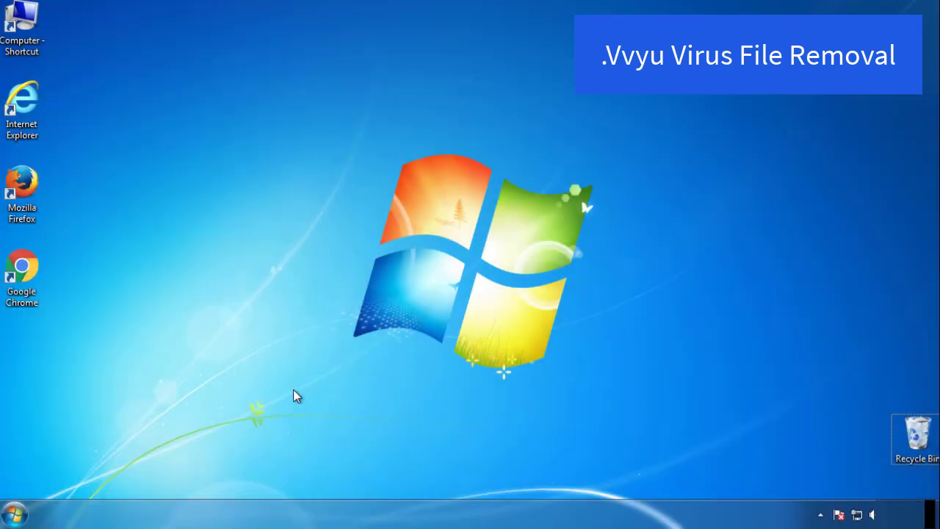
# Step: Launch msconfig, enable Safe boot (Minimal) on the Boot tab, and restart the computer
pyautogui.click(13, 514)
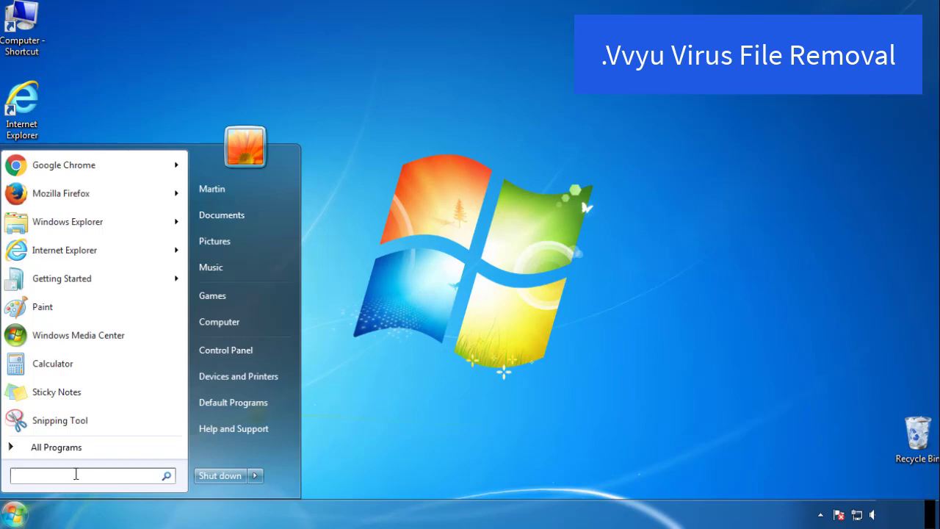
pyautogui.write('mscon')
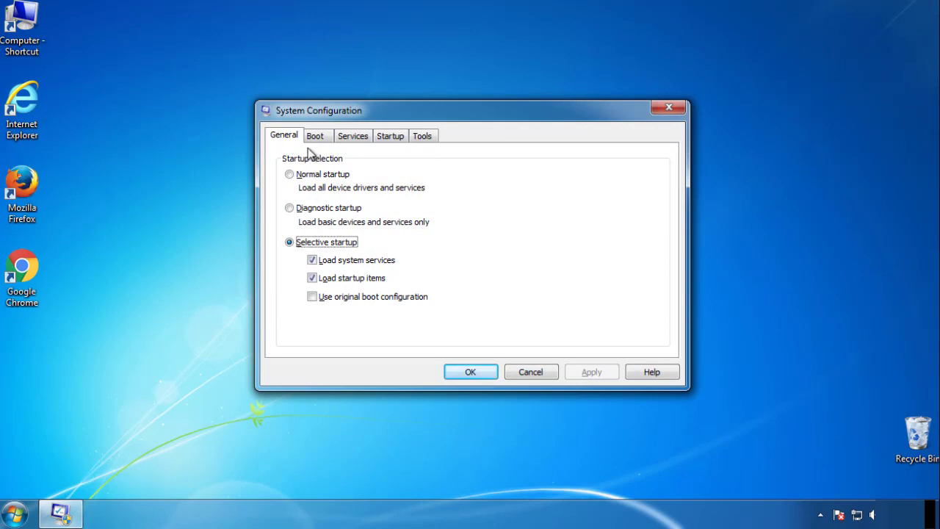
pyautogui.click(315, 135)
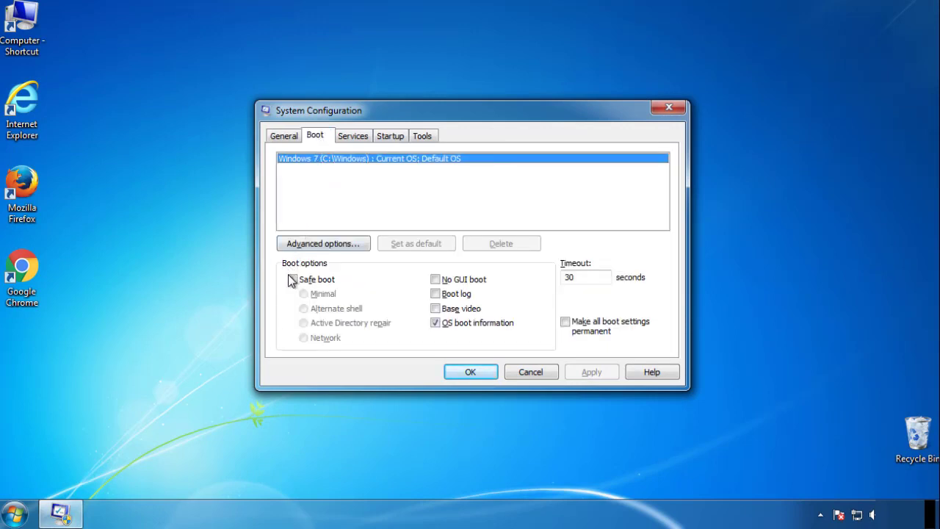
pyautogui.click(292, 279)
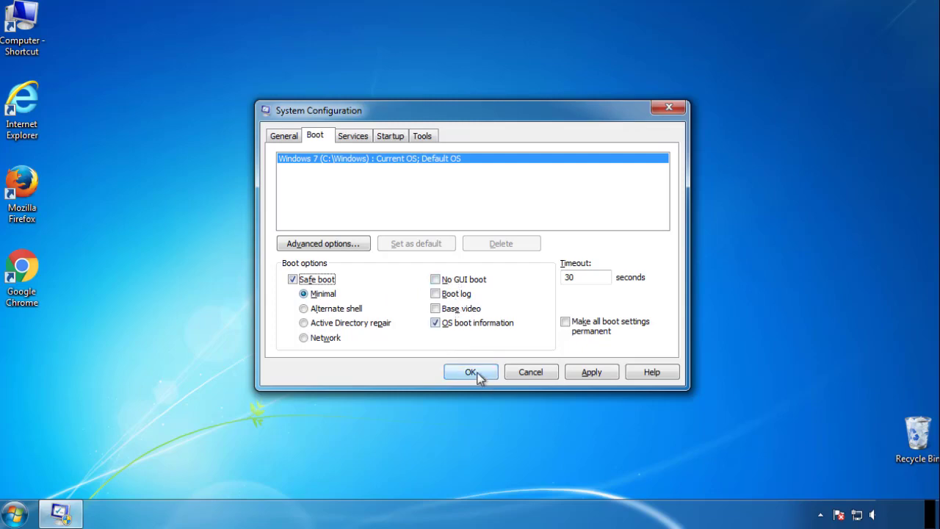
pyautogui.click(471, 371)
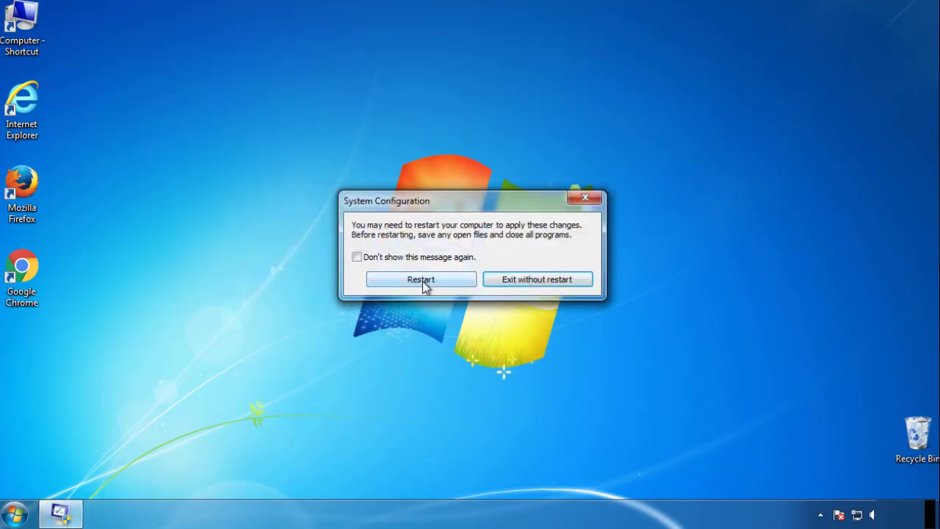
pyautogui.click(421, 279)
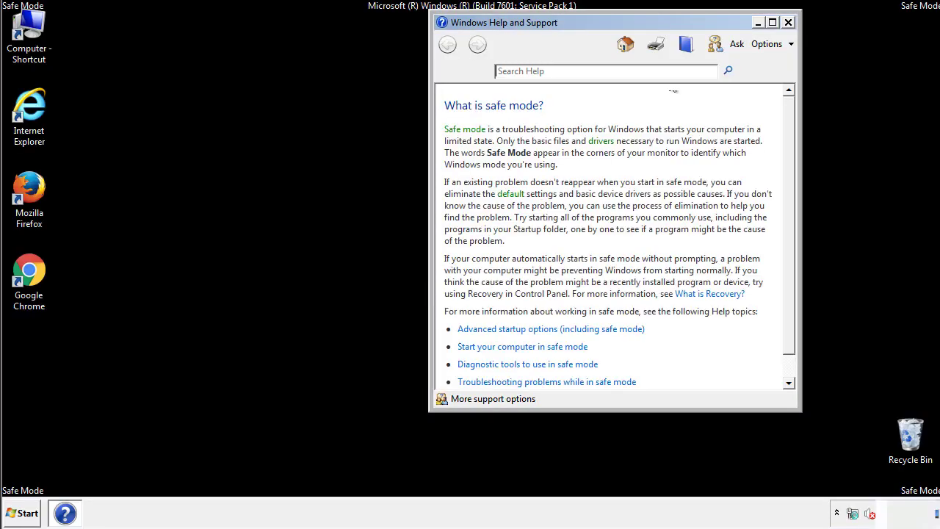
# Step: Close Help and Support, enable Show hidden files in Folder Options, and close Control Panel
pyautogui.click(788, 22)
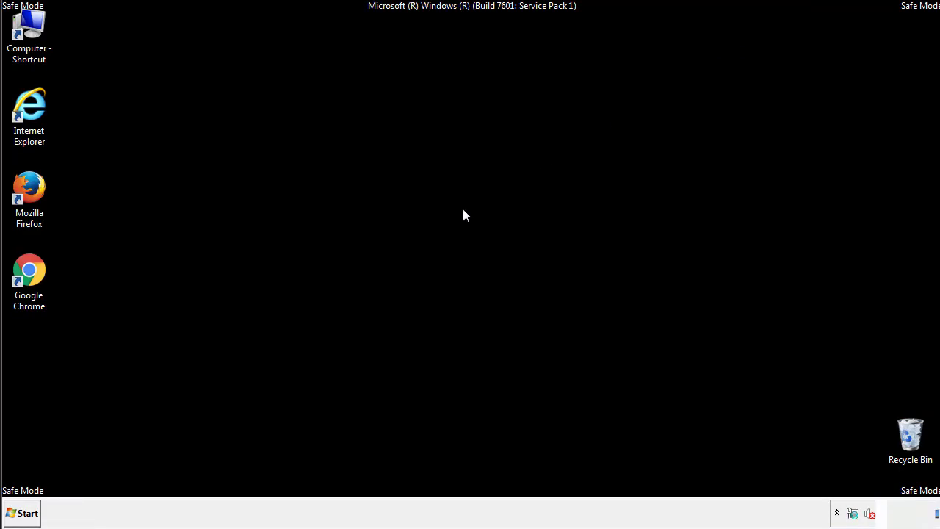
pyautogui.click(22, 513)
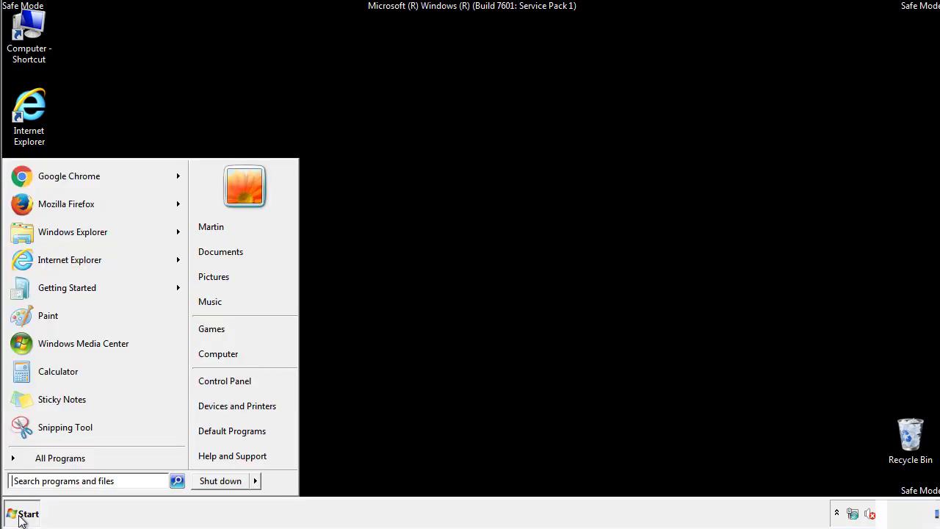
pyautogui.click(22, 513)
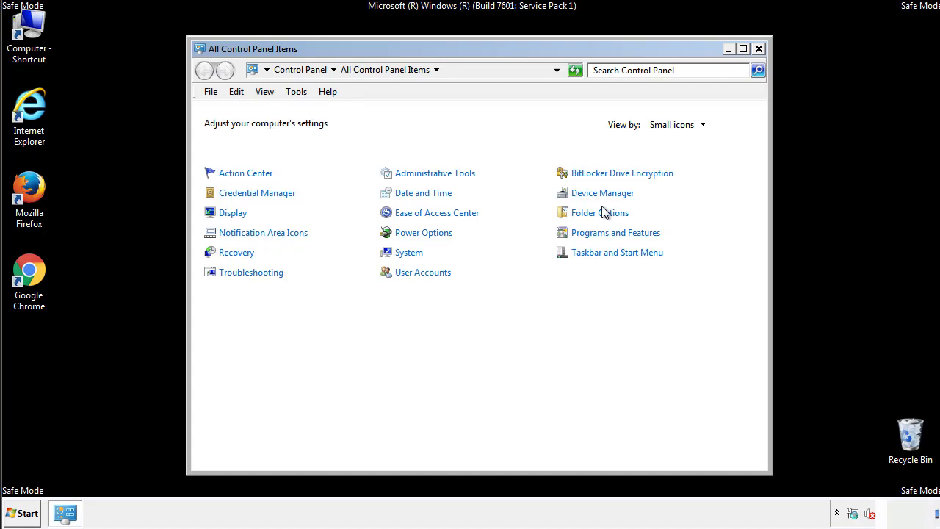
pyautogui.click(599, 213)
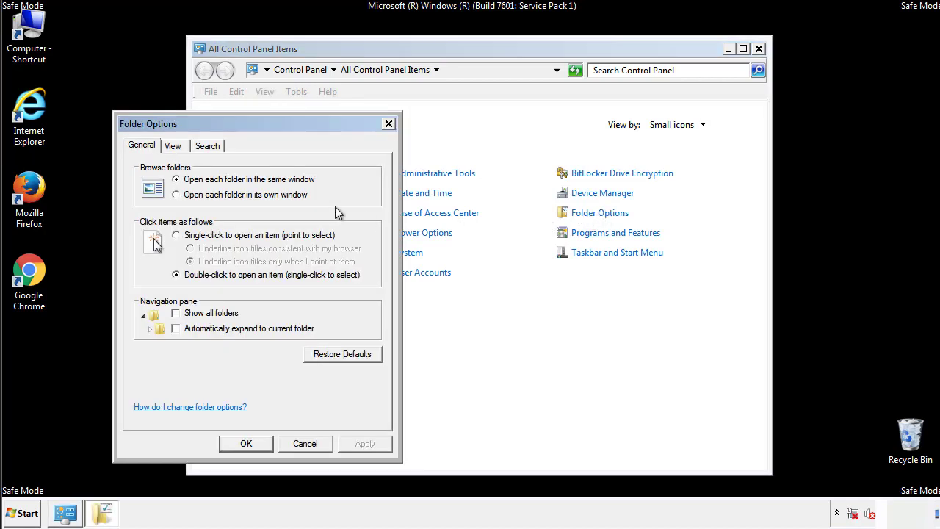
pyautogui.click(173, 145)
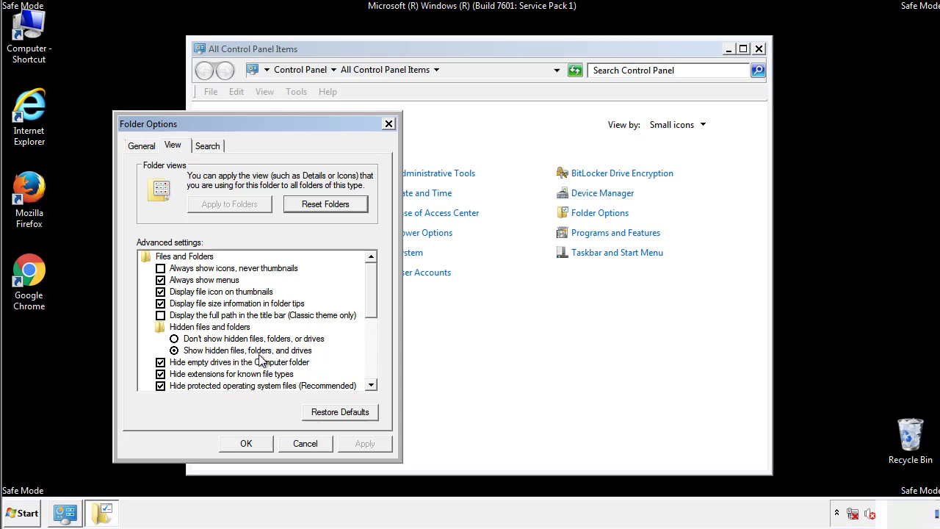
pyautogui.click(245, 443)
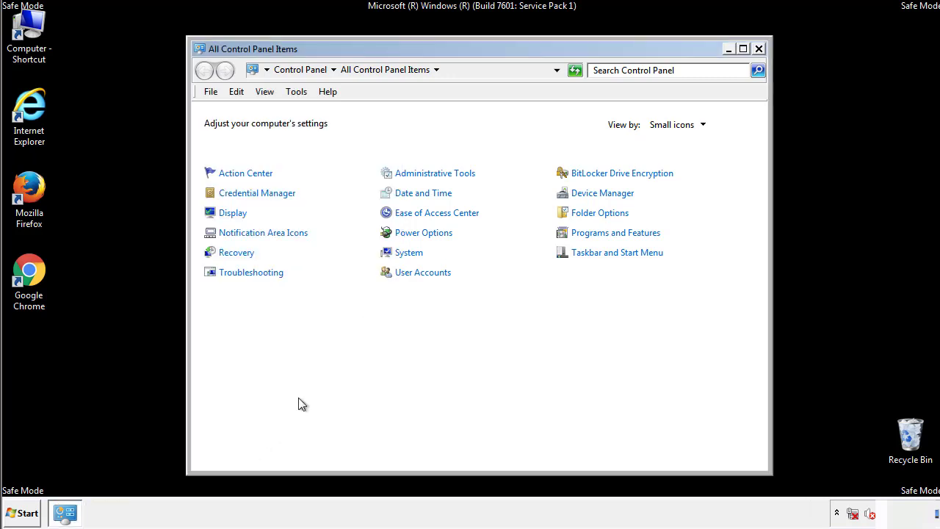
pyautogui.click(758, 49)
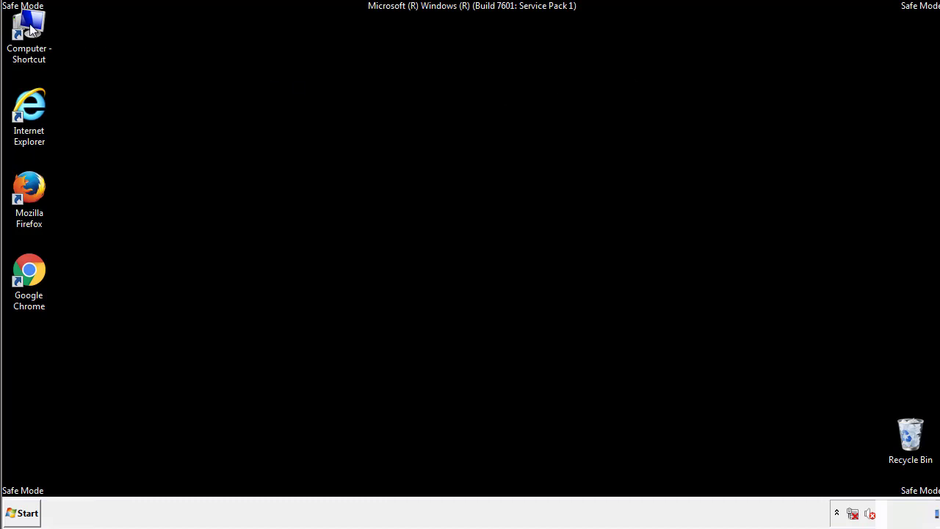
# Step: Browse from Computer into C:\Windows\System32\drivers and open the etc folder
pyautogui.doubleClick(29, 29)
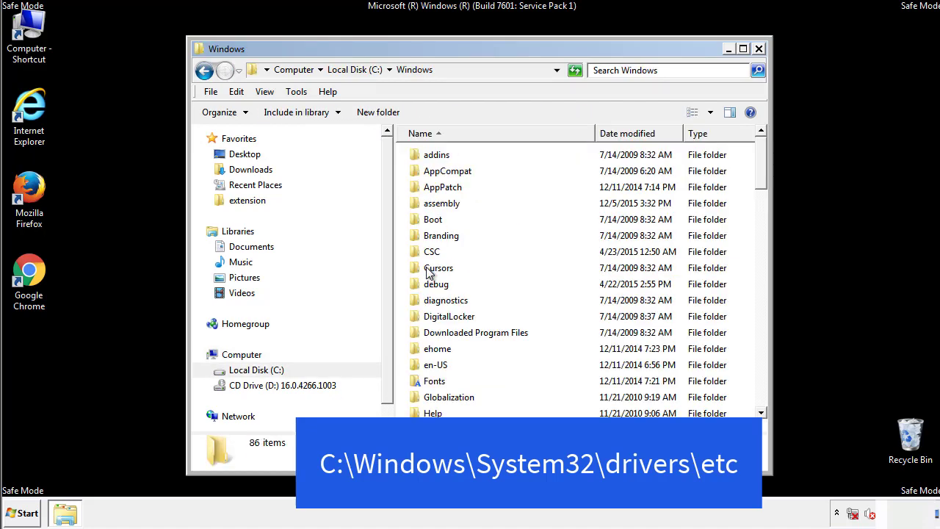
pyautogui.scroll(-3)
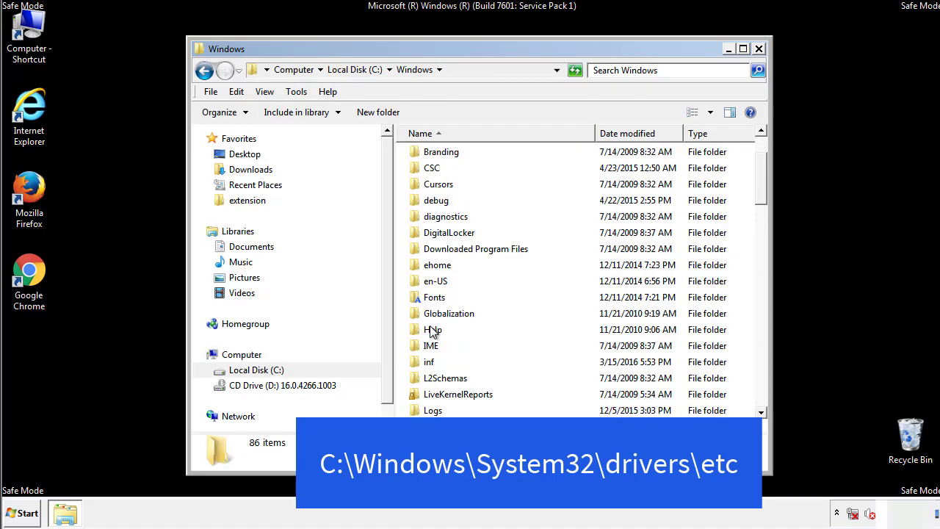
pyautogui.scroll(-3)
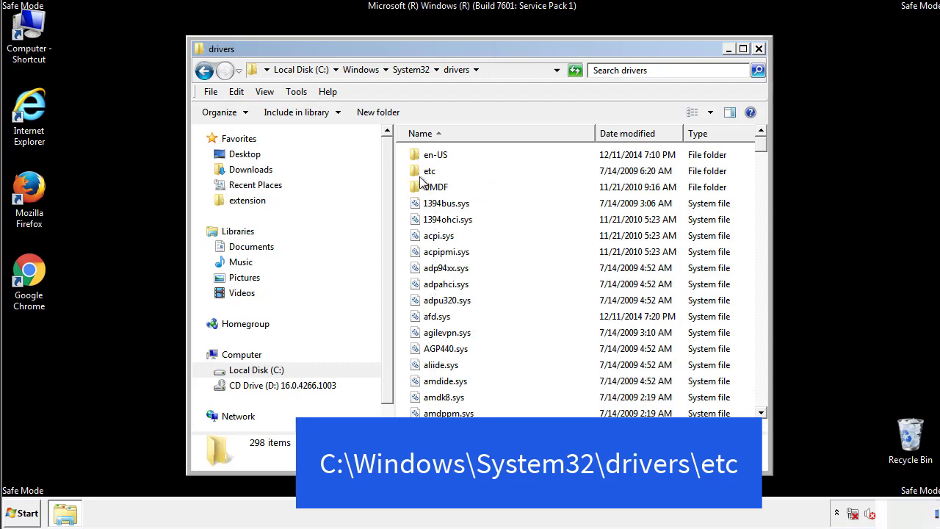
pyautogui.doubleClick(429, 171)
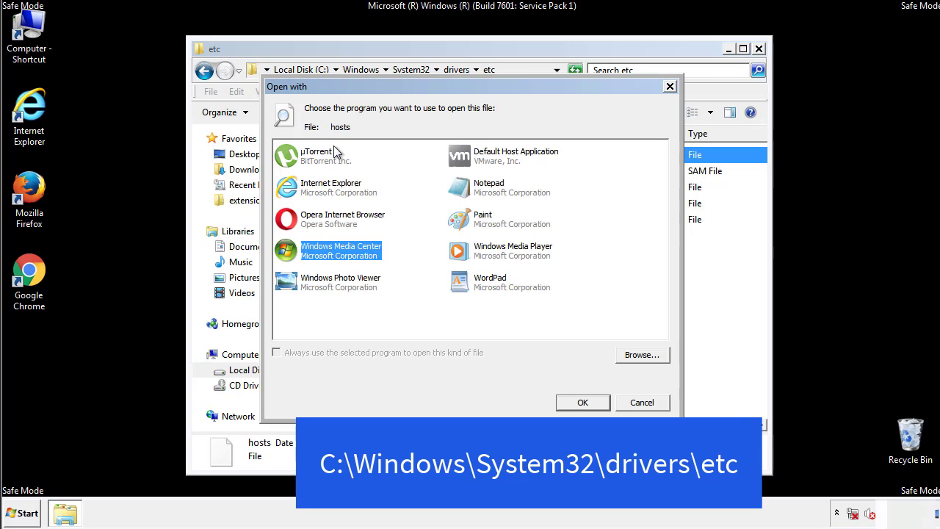
pyautogui.moveTo(476, 192)
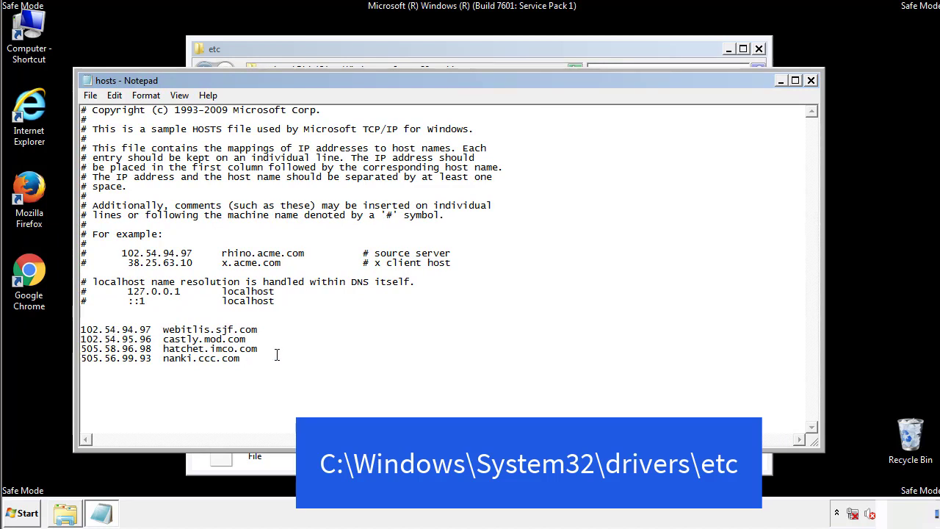
# Step: Delete the four entries below localhost in hosts, then close Notepad and the etc window
pyautogui.moveTo(80, 328); pyautogui.dragTo(258, 359)
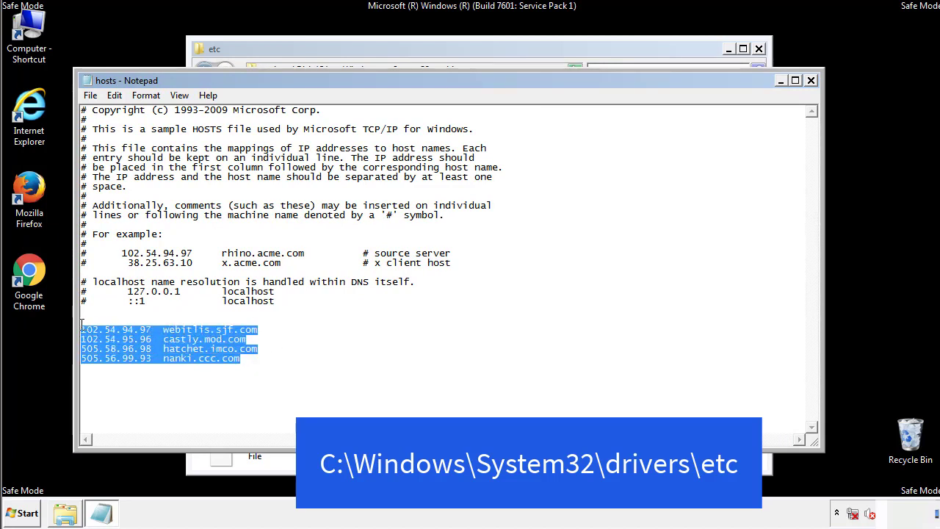
pyautogui.press('Delete')
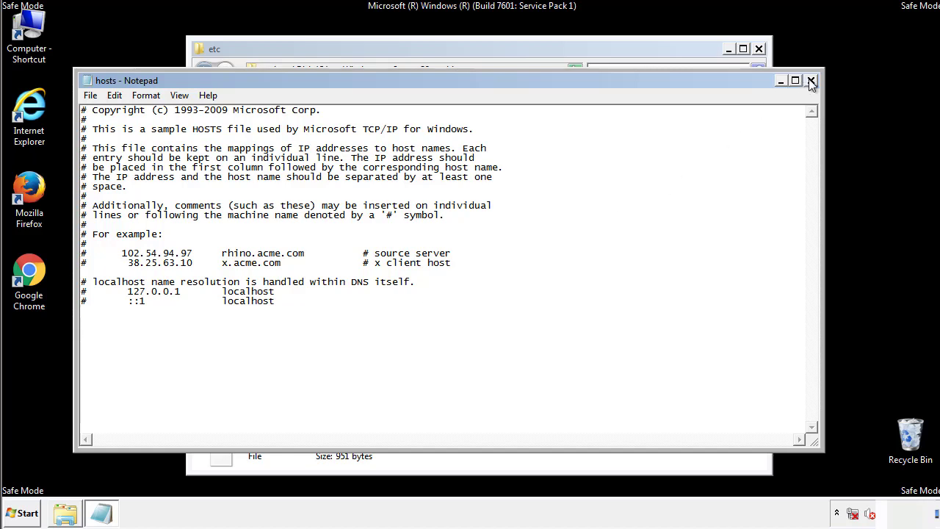
pyautogui.click(812, 80)
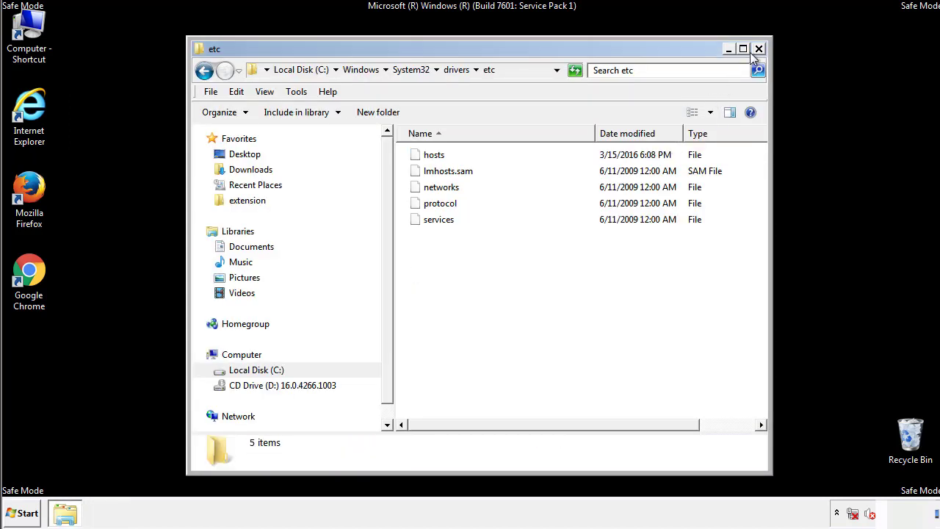
pyautogui.click(759, 48)
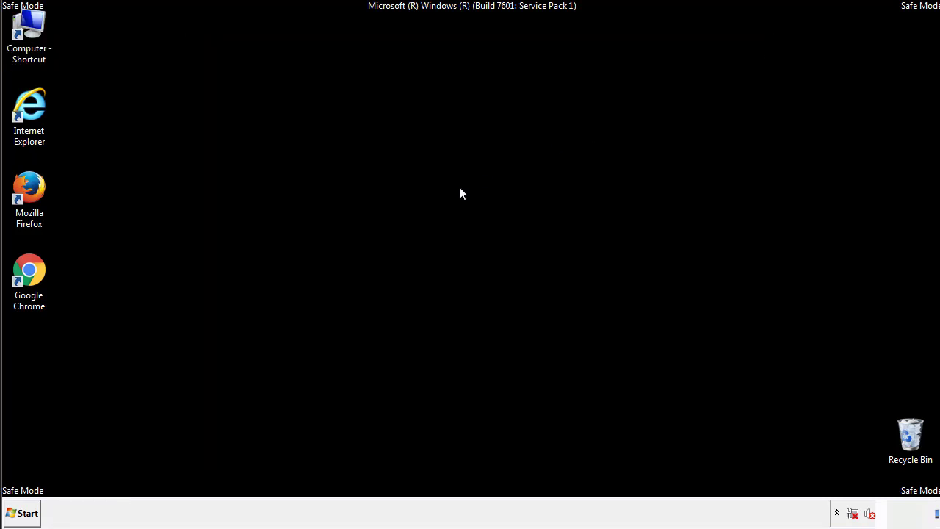
# Step: Open the Startup folder from the Start menu
pyautogui.click(22, 512)
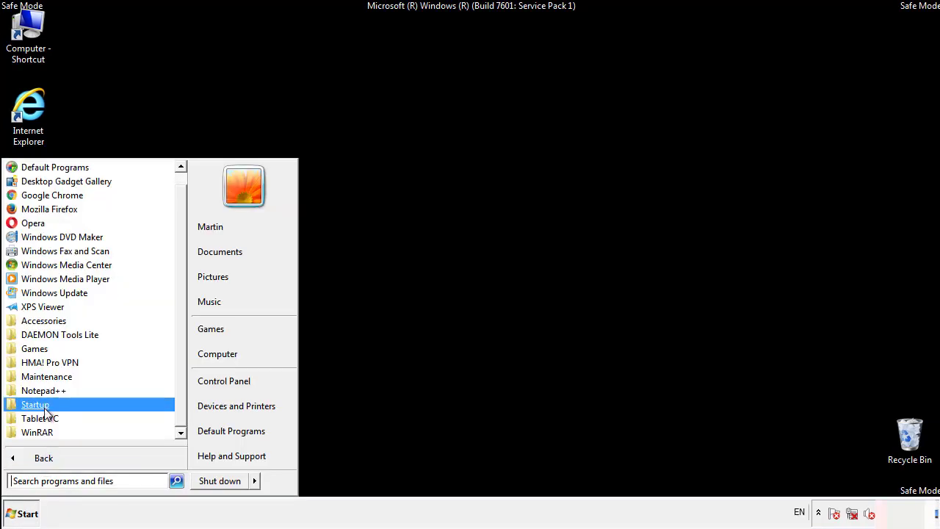
pyautogui.rightClick(35, 404)
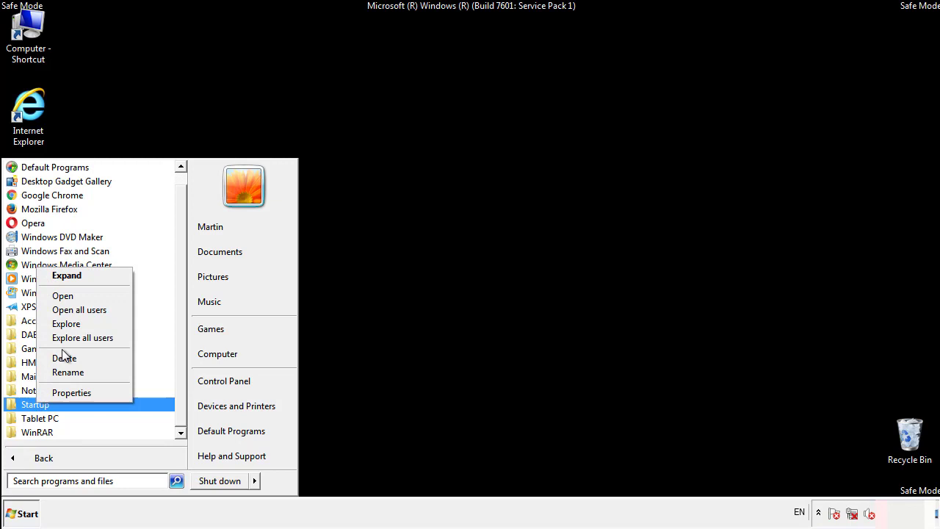
pyautogui.click(62, 295)
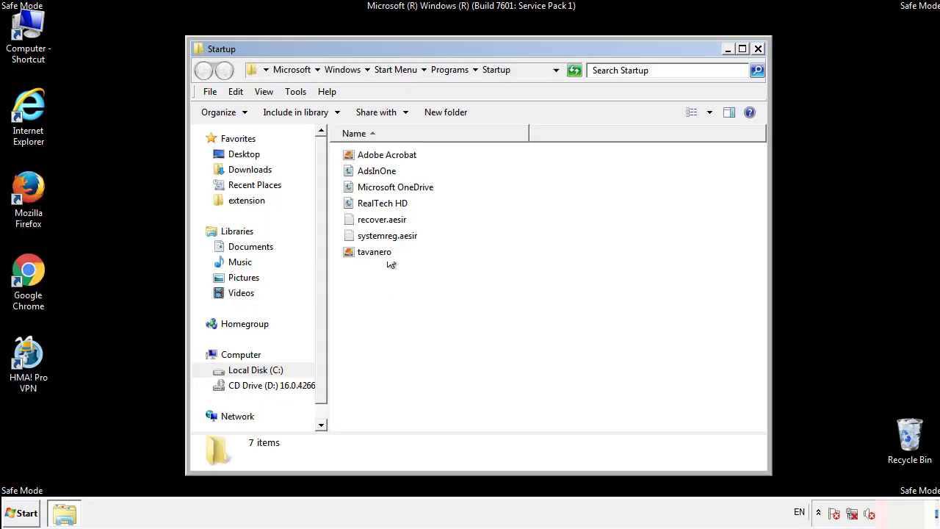
# Step: Delete AdsInOne, recover.aesir, systemreg.aesir and tavanero to the Recycle Bin and close the folder
pyautogui.click(377, 170)
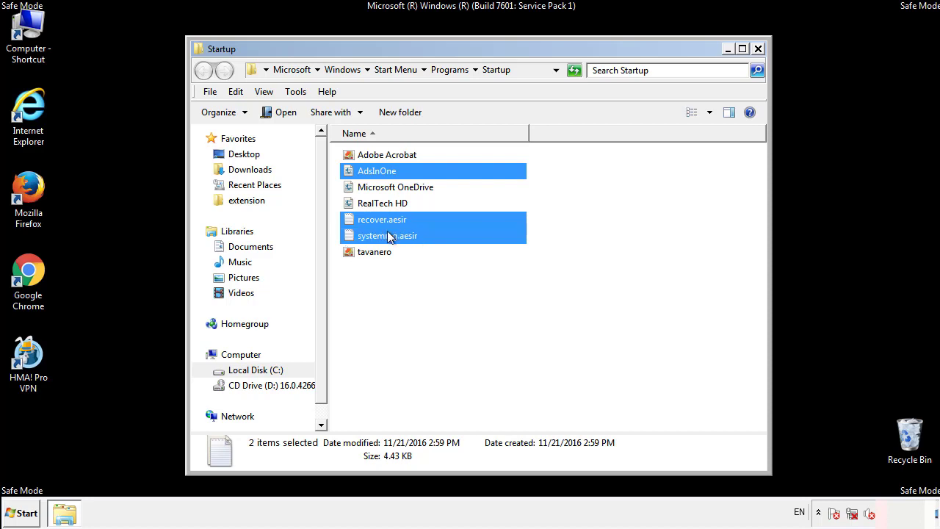
pyautogui.rightClick(375, 251)
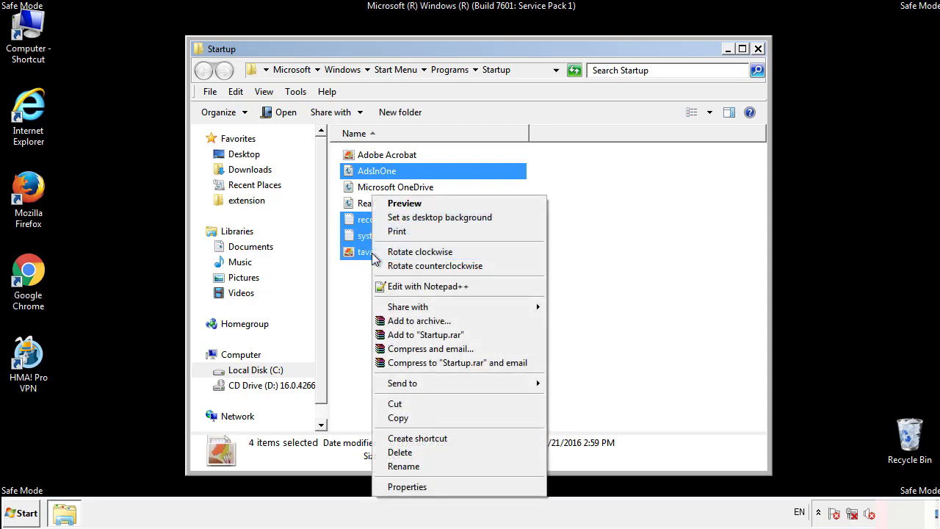
pyautogui.click(399, 452)
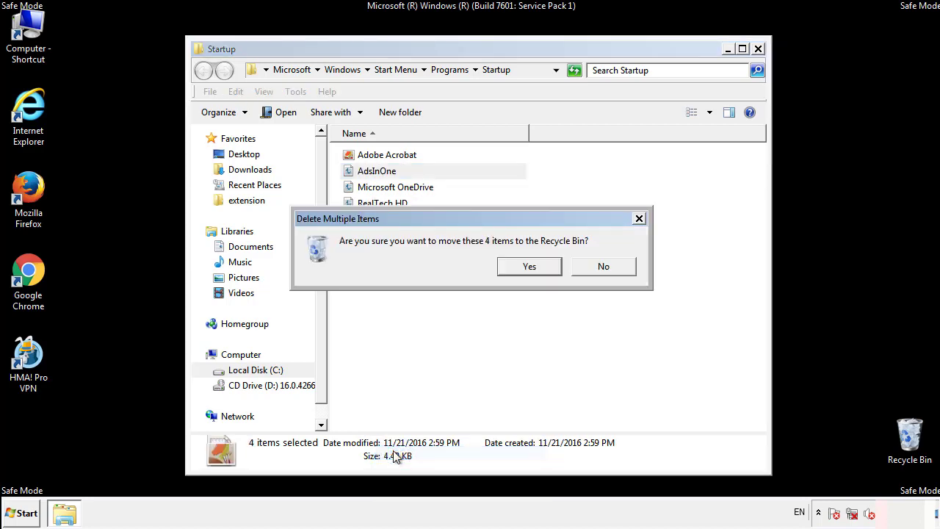
pyautogui.click(529, 266)
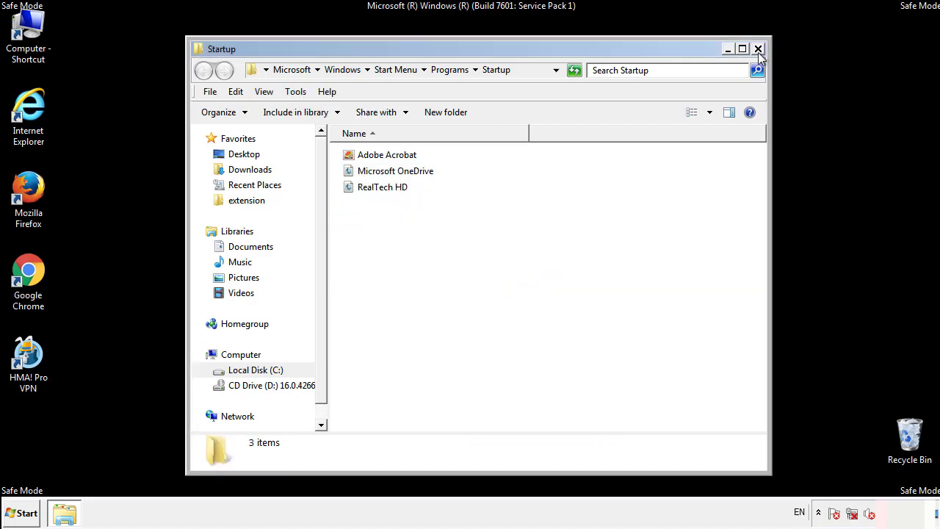
pyautogui.click(758, 49)
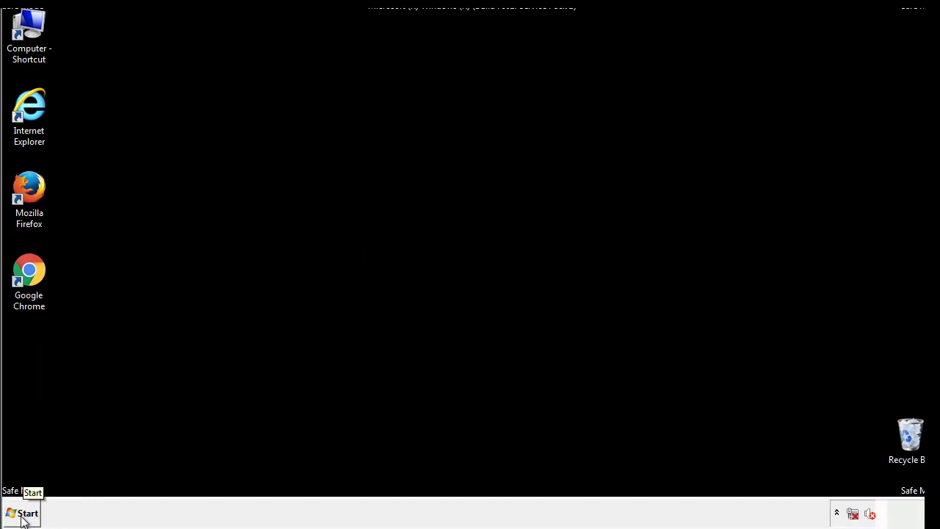
# Step: Launch Registry Editor by searching 'regedit' from the Start menu
pyautogui.click(24, 513)
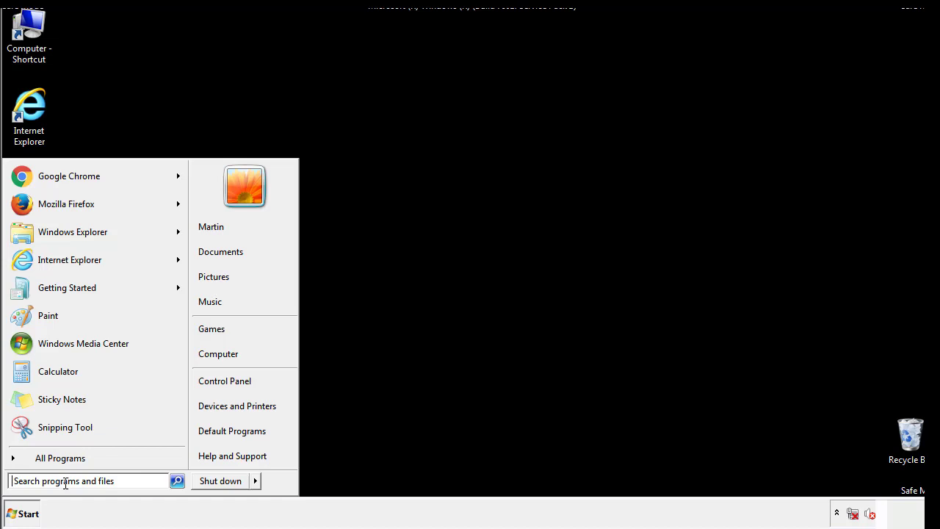
pyautogui.write('reged')
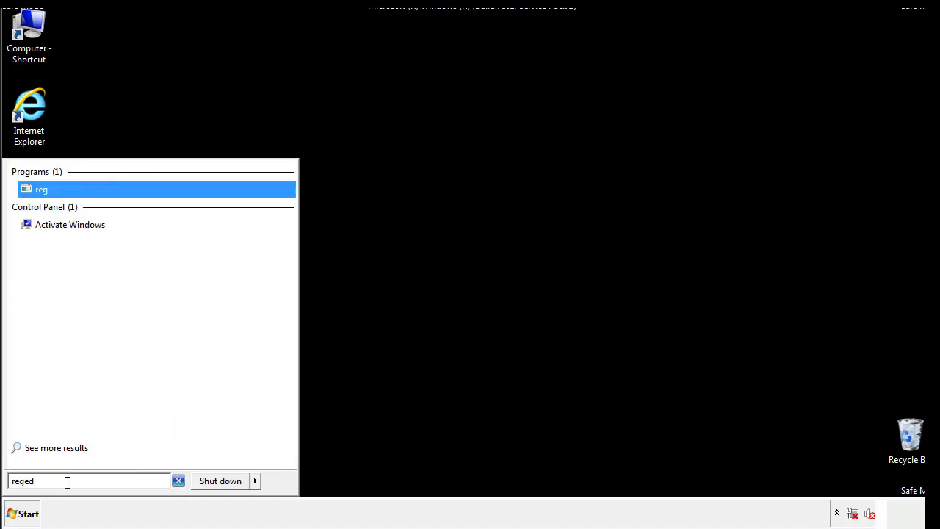
pyautogui.press('enter')
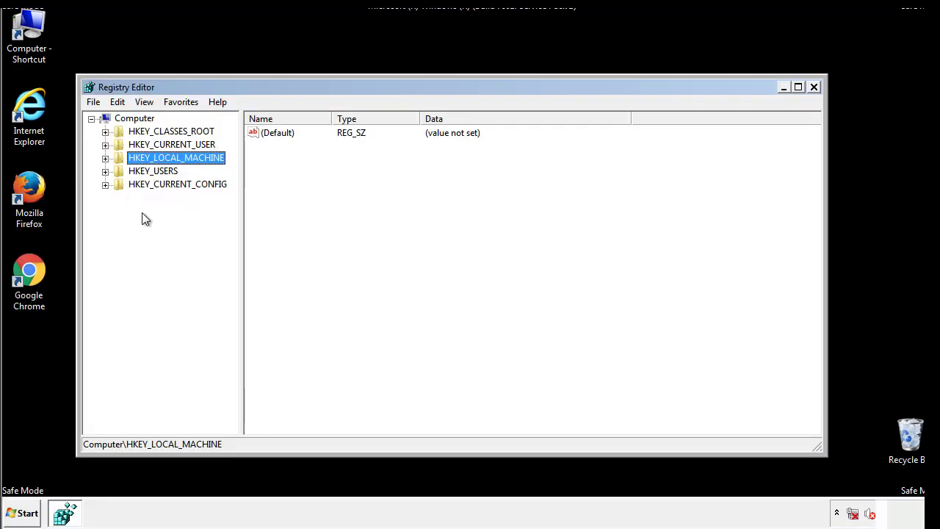
# Step: Expand HKEY_LOCAL_MACHINE > SOFTWARE > Microsoft > Windows to show CurrentVersion's Run keys
pyautogui.click(105, 157)
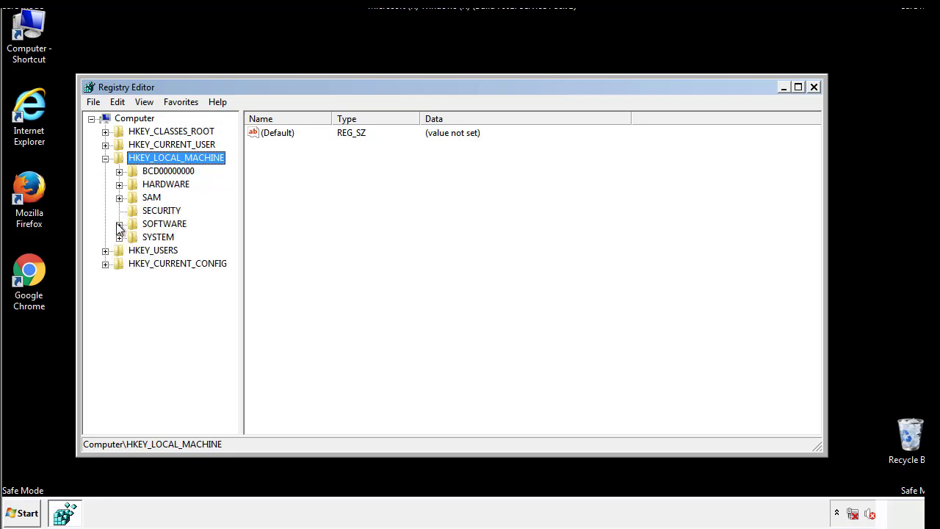
pyautogui.click(120, 224)
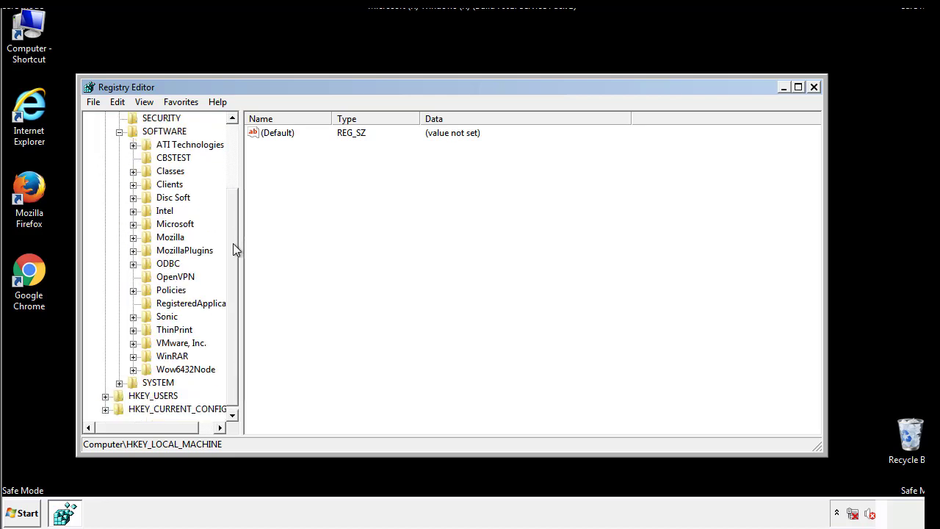
pyautogui.moveTo(135, 229)
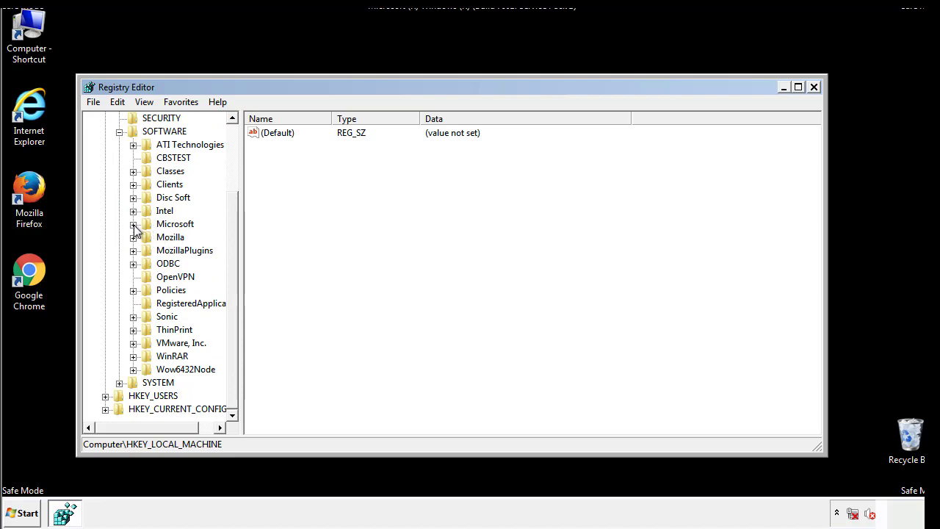
pyautogui.click(133, 224)
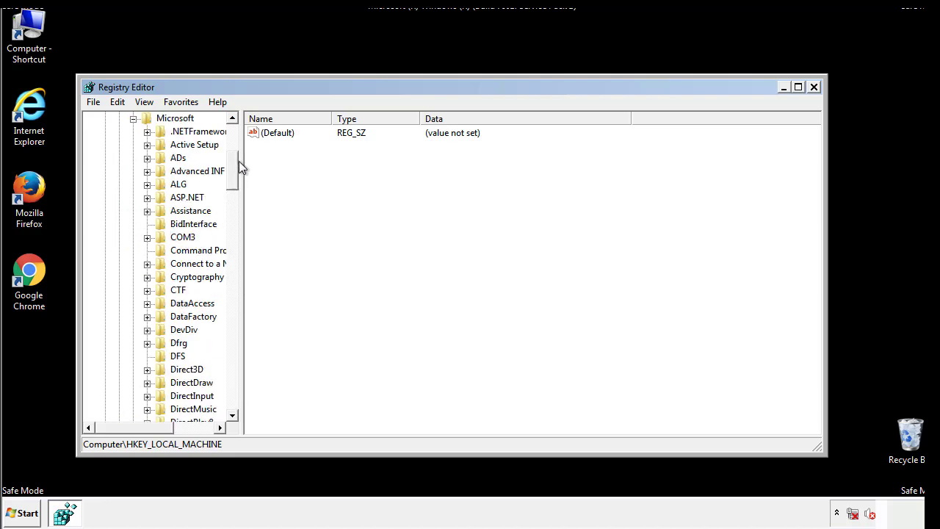
pyautogui.scroll(-3)
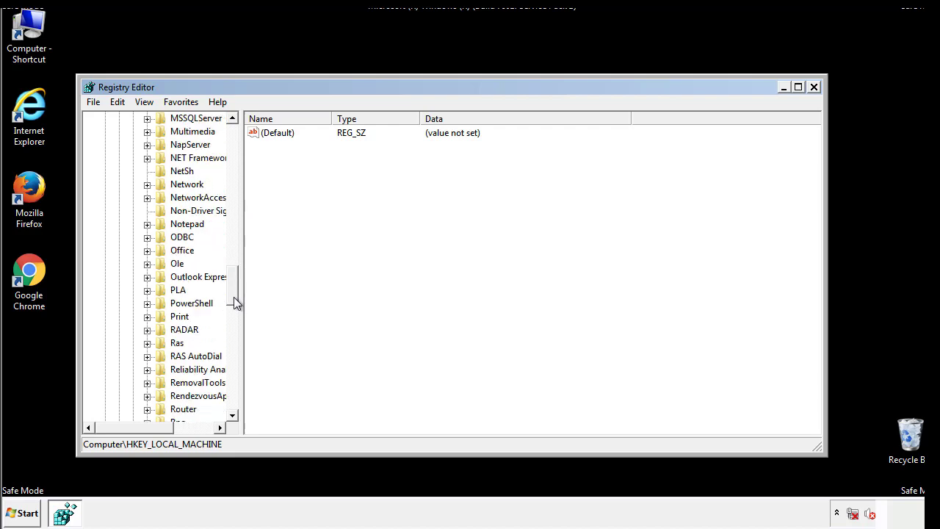
pyautogui.scroll(-3)
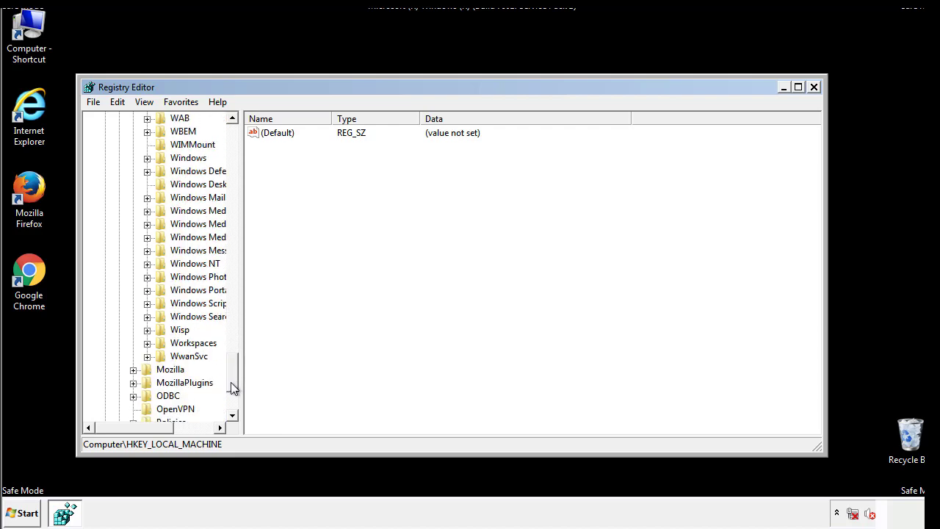
pyautogui.click(147, 224)
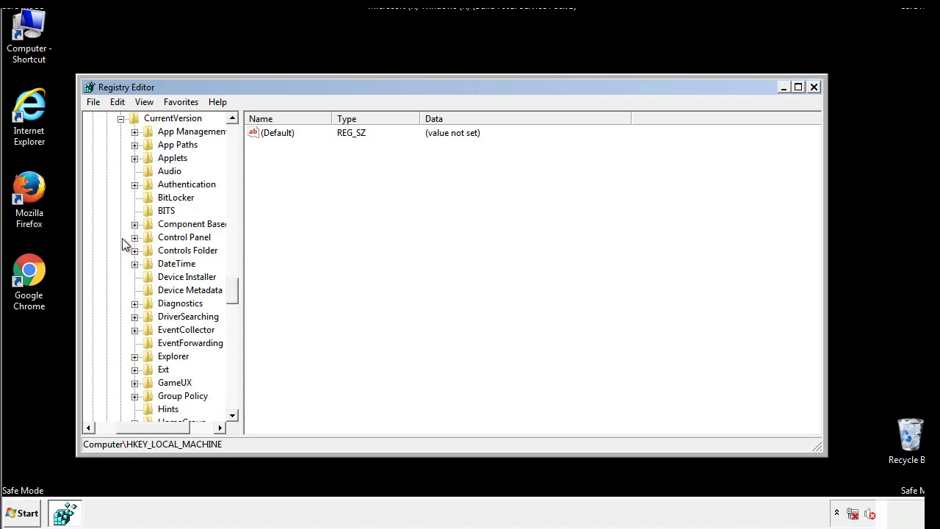
pyautogui.scroll(-3)
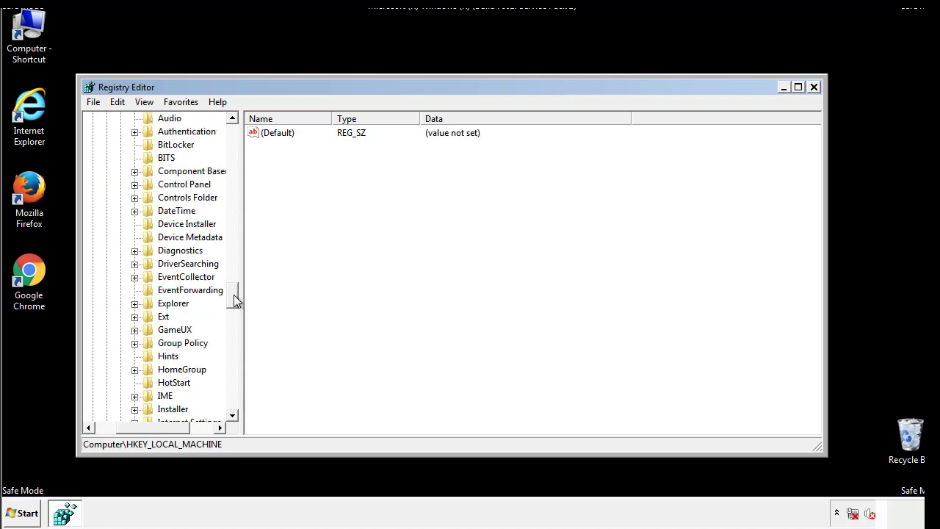
pyautogui.scroll(-3)
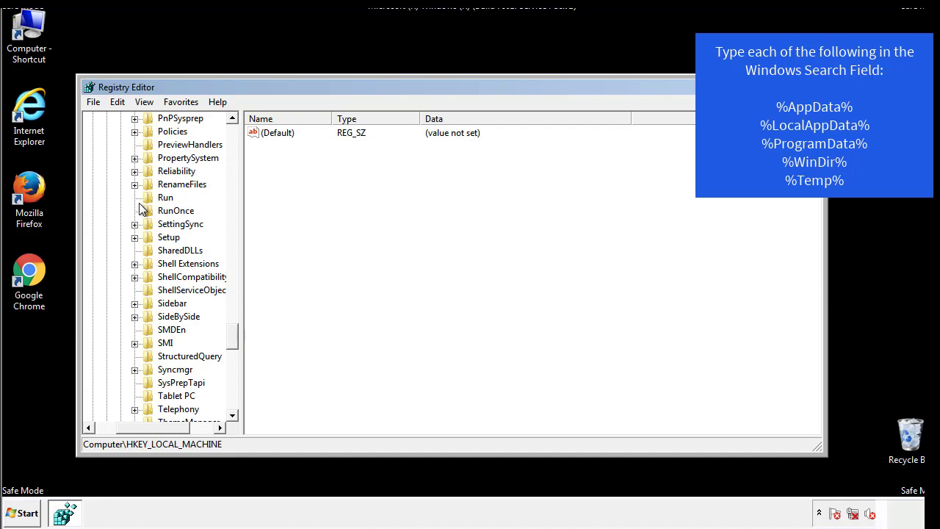
# Step: Select the Run key and delete its tappi.loc value, confirming the deletion
pyautogui.click(166, 197)
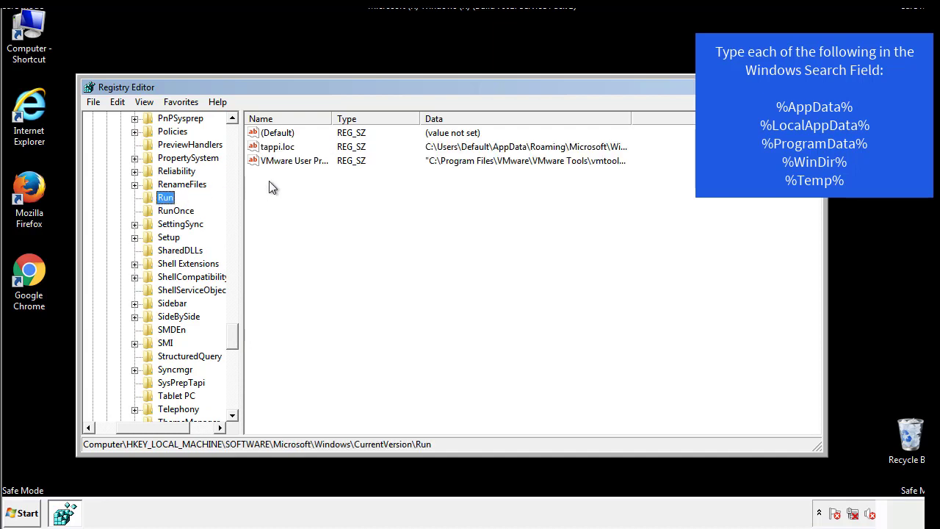
pyautogui.moveTo(606, 162)
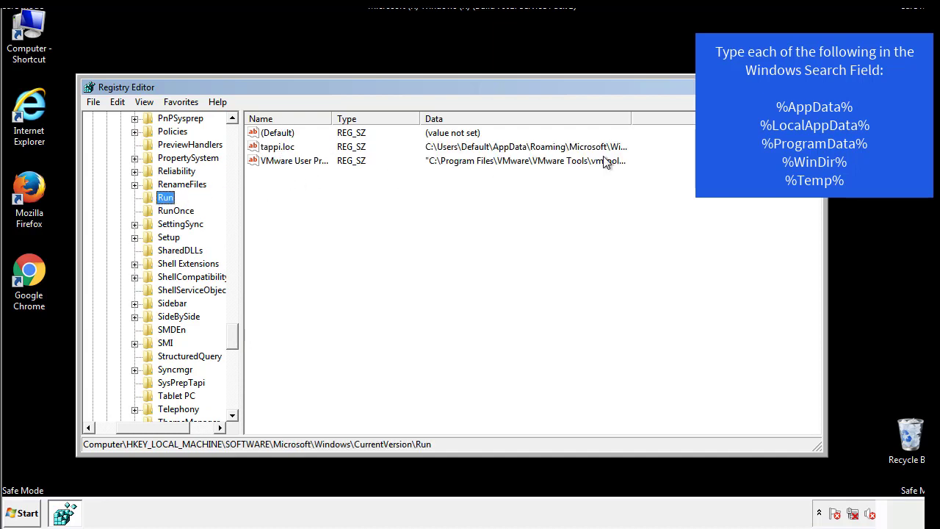
pyautogui.click(277, 146)
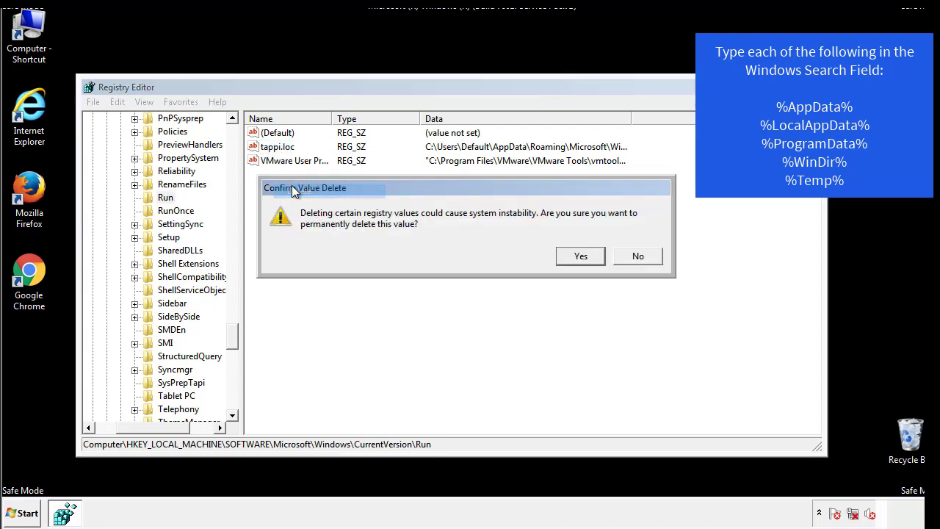
pyautogui.click(580, 255)
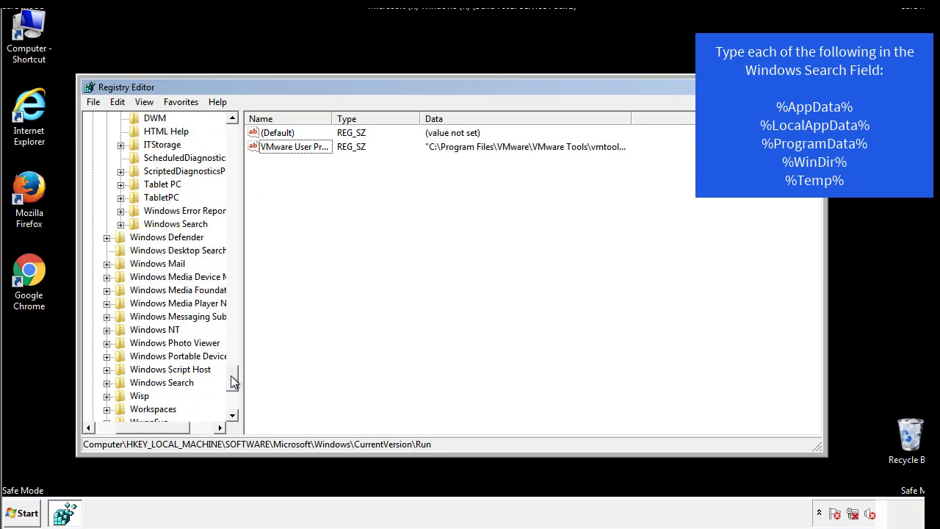
pyautogui.scroll(-3)
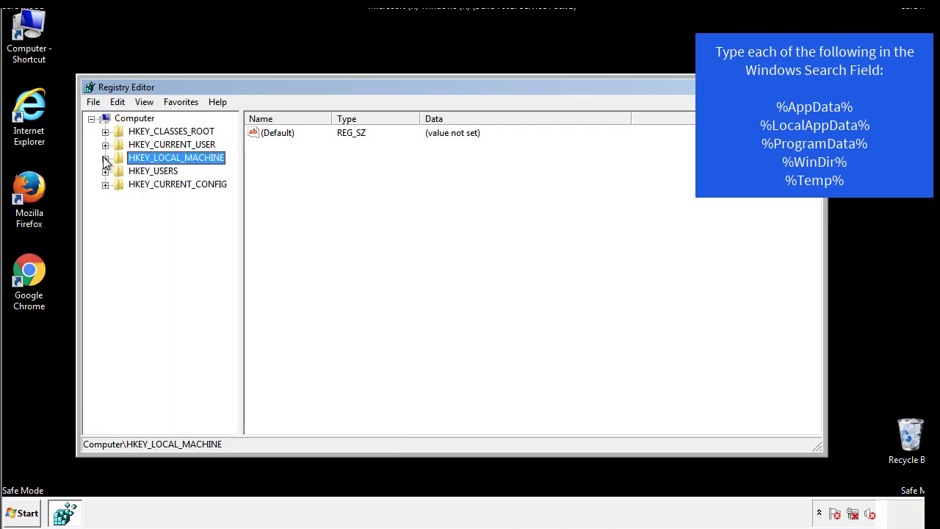
# Step: Expand HKEY_CURRENT_USER to CurrentVersion and select Run, showing the DAEMON Tools entry
pyautogui.click(105, 144)
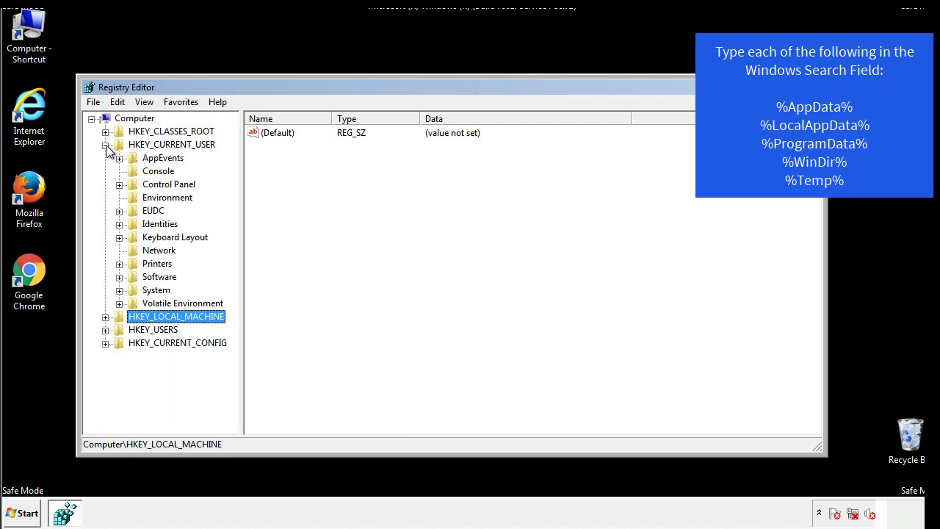
pyautogui.moveTo(120, 236)
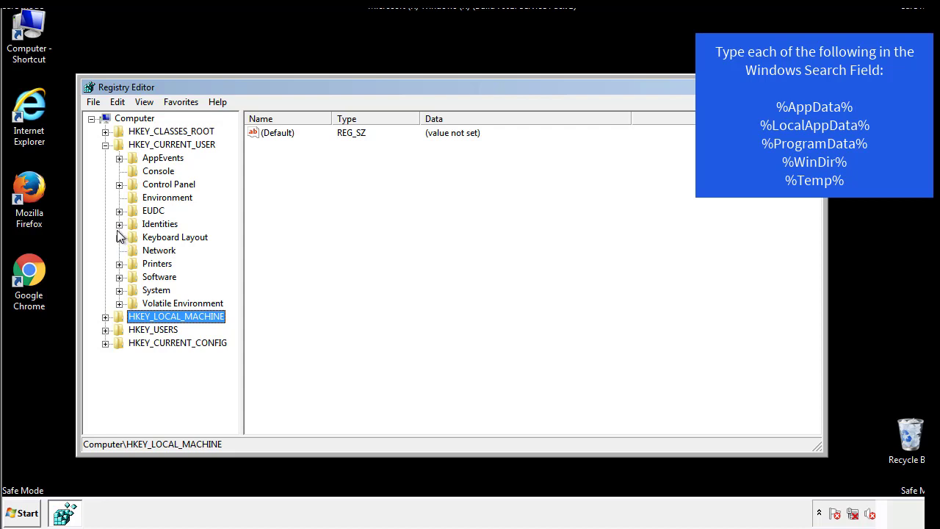
pyautogui.moveTo(121, 246)
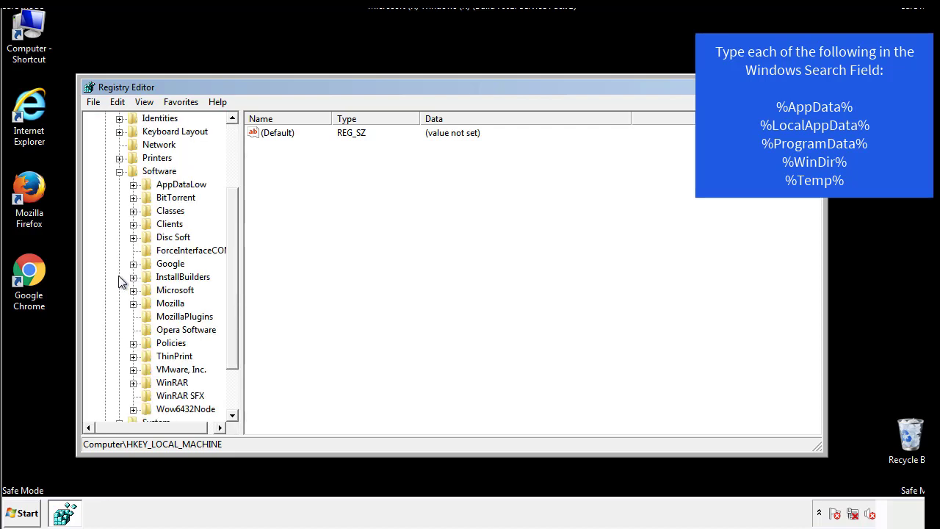
pyautogui.scroll(-3)
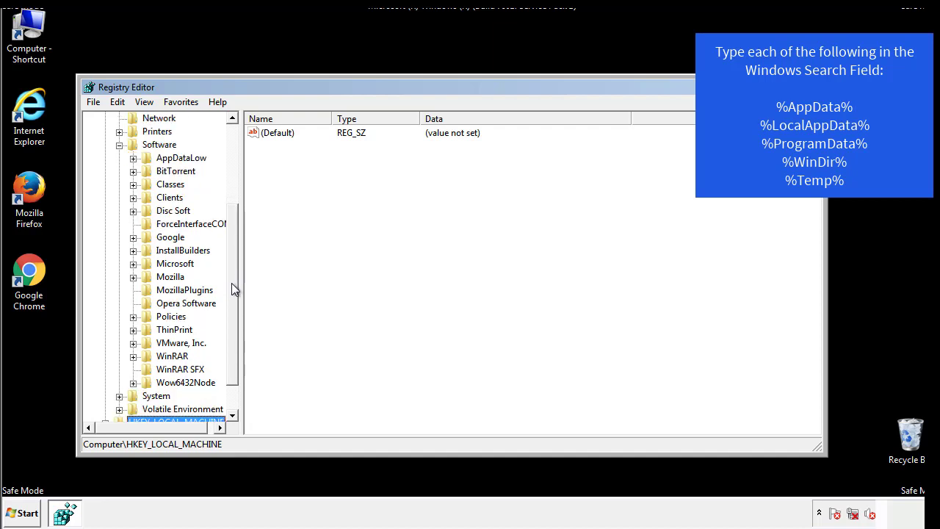
pyautogui.moveTo(149, 296)
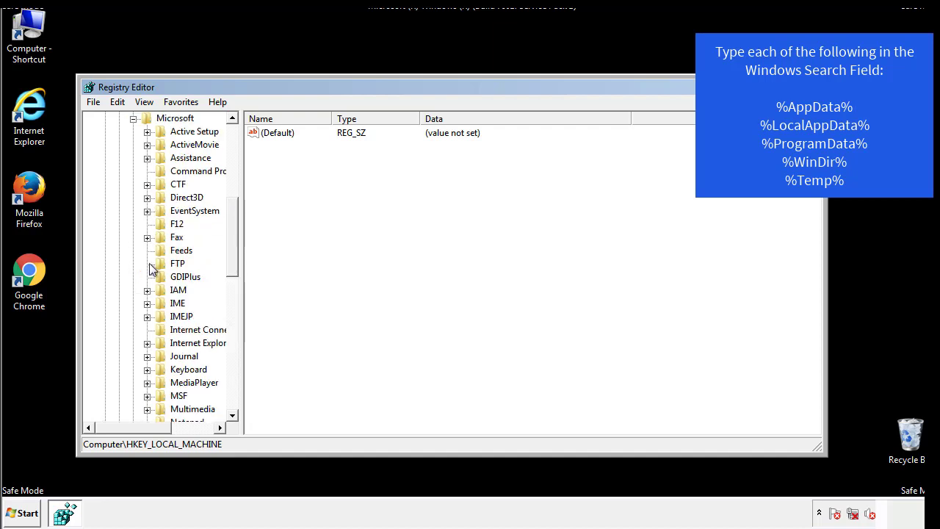
pyautogui.scroll(-3)
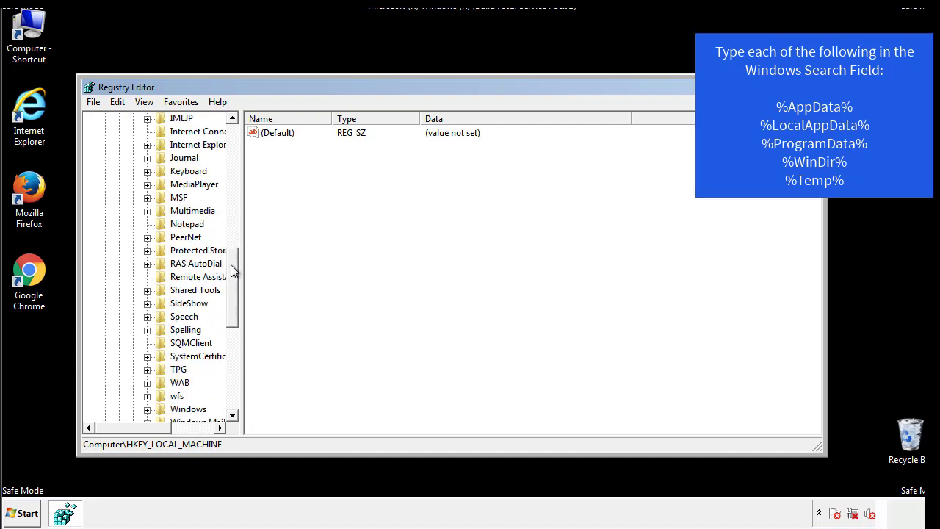
pyautogui.scroll(-3)
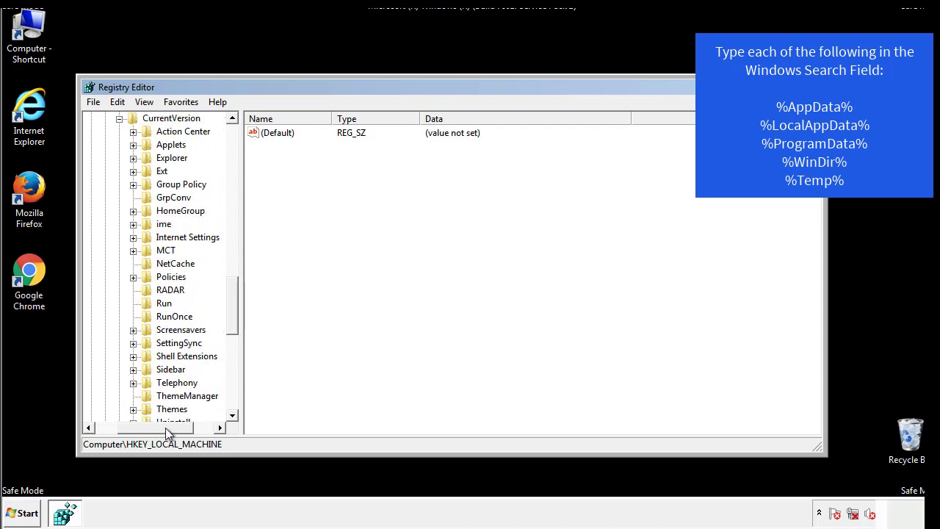
pyautogui.click(164, 303)
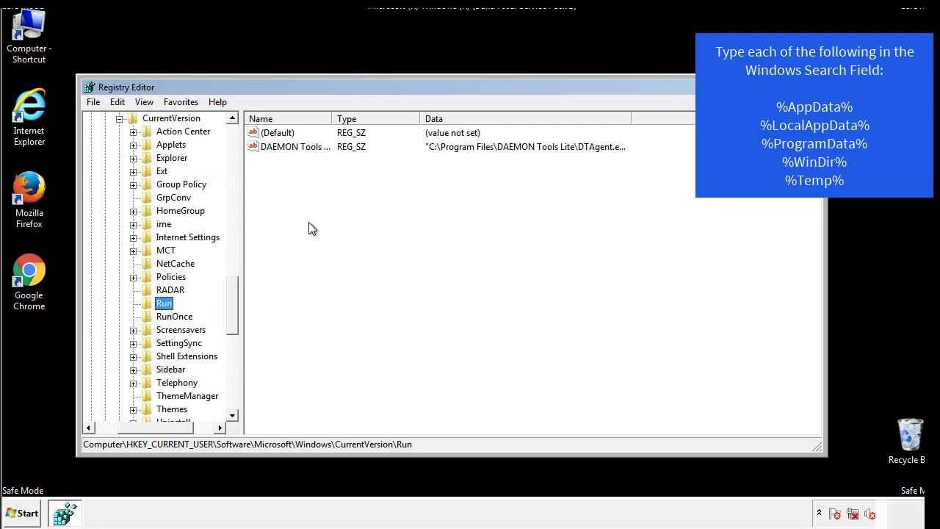
pyautogui.moveTo(305, 162)
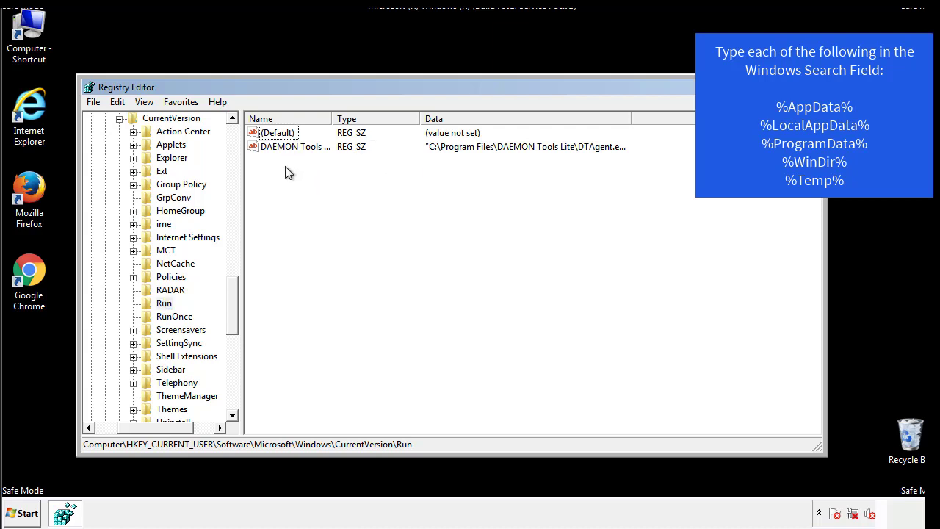
pyautogui.moveTo(340, 173)
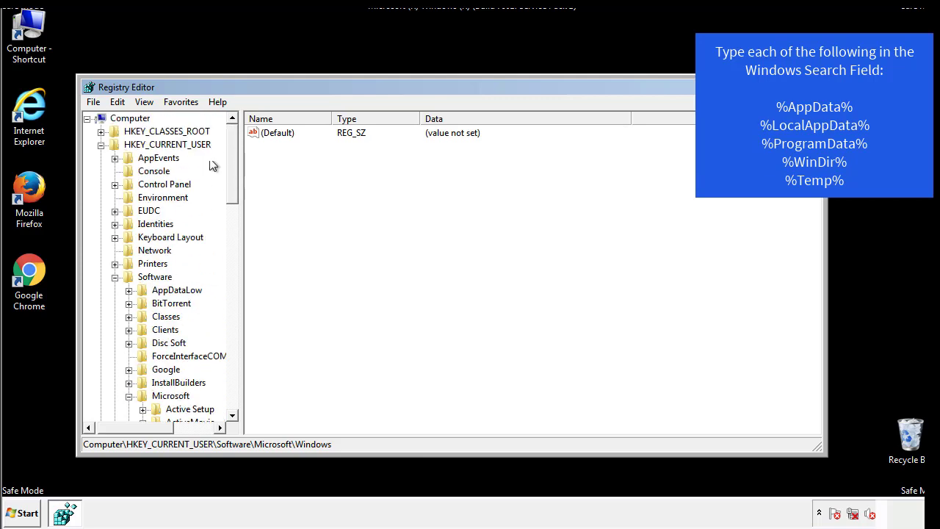
# Step: Search the registry for %temp%, landing on the VolumeCaches Temporary Files key
pyautogui.click(117, 101)
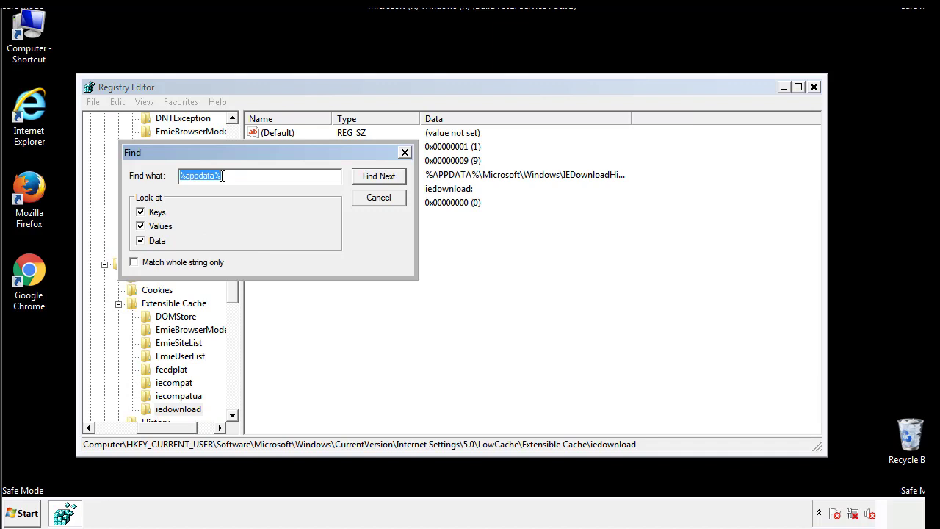
pyautogui.write('%4')
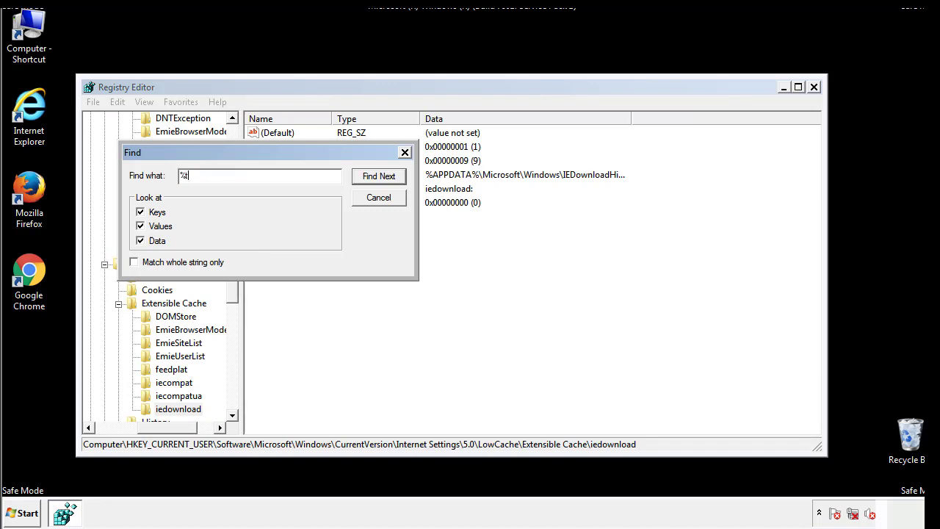
pyautogui.write('temp%')
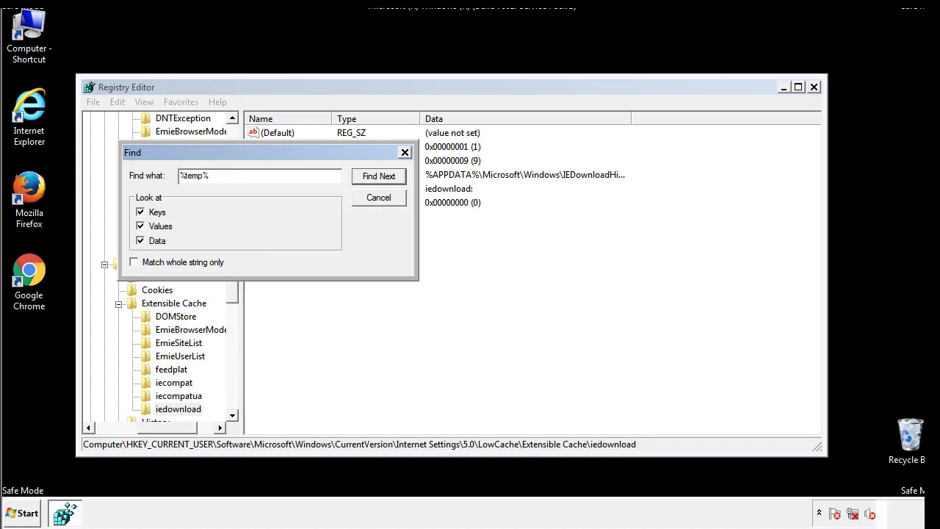
pyautogui.click(378, 175)
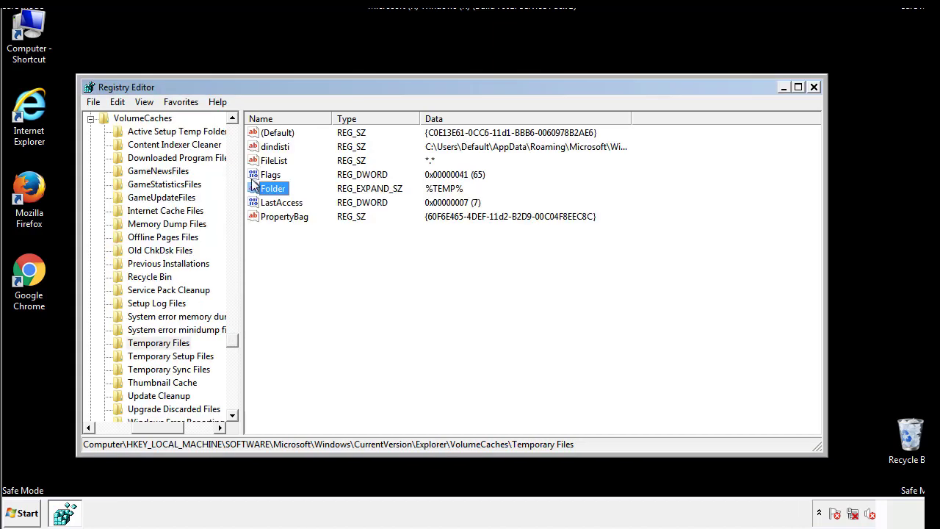
# Step: Select and delete every value in the Temporary Files key, then close Registry Editor
pyautogui.click(307, 242)
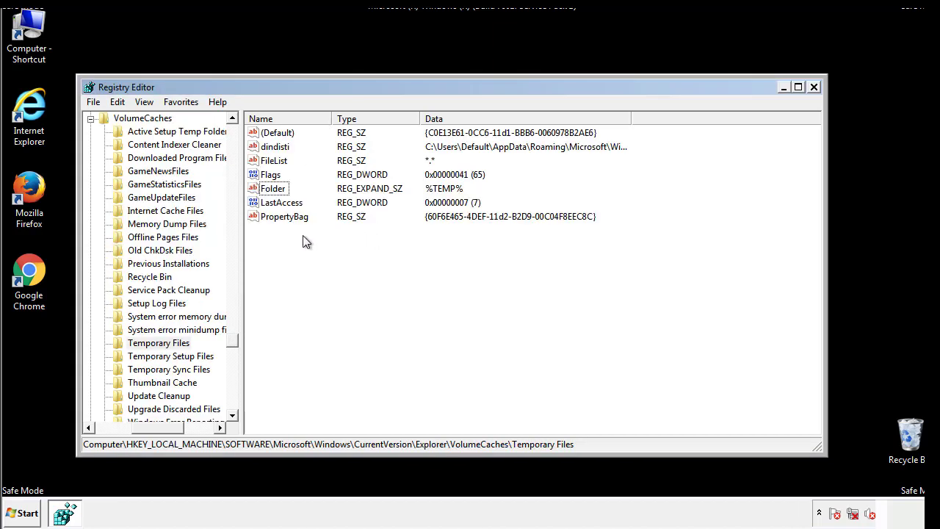
pyautogui.press('ctrl+a')
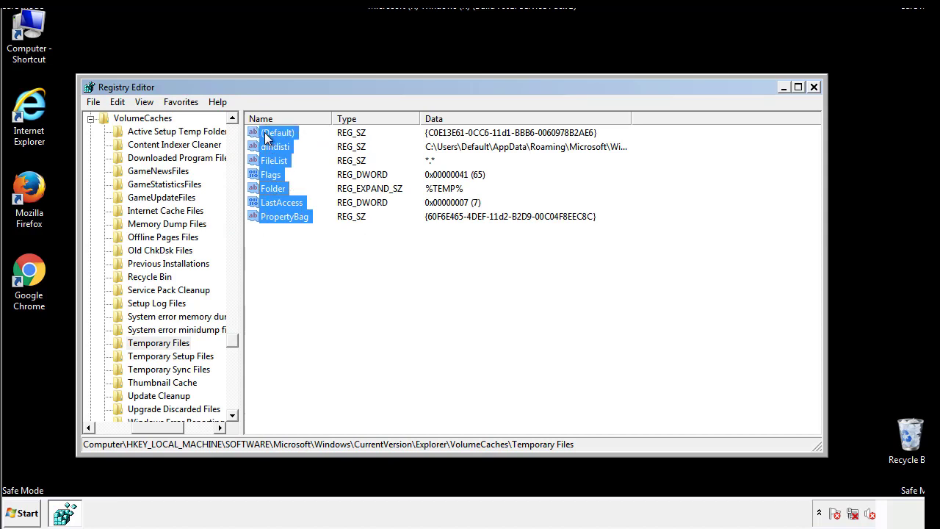
pyautogui.rightClick(278, 133)
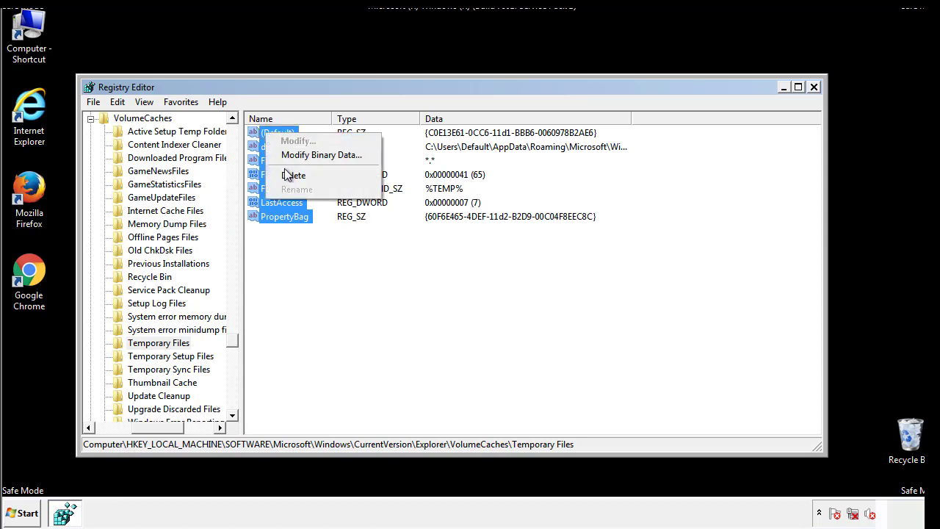
pyautogui.click(294, 175)
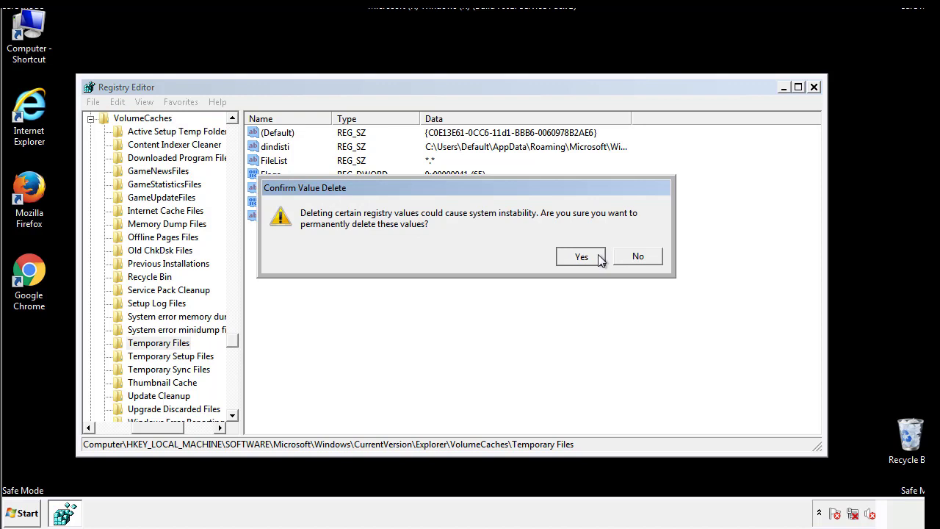
pyautogui.click(581, 257)
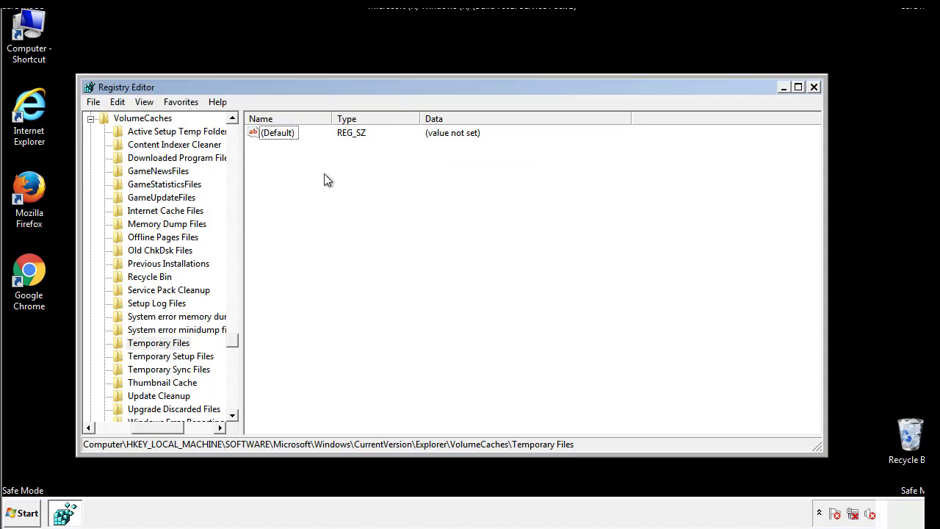
pyautogui.moveTo(814, 89)
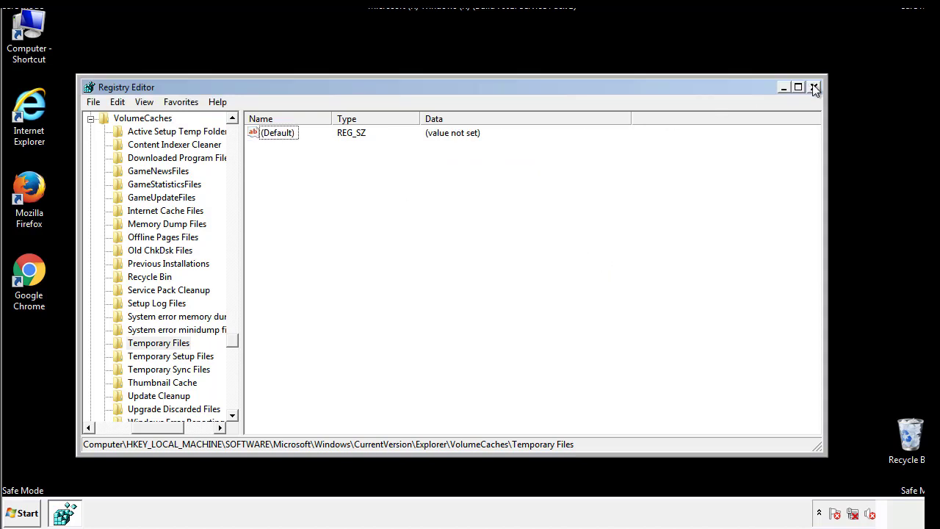
pyautogui.click(814, 87)
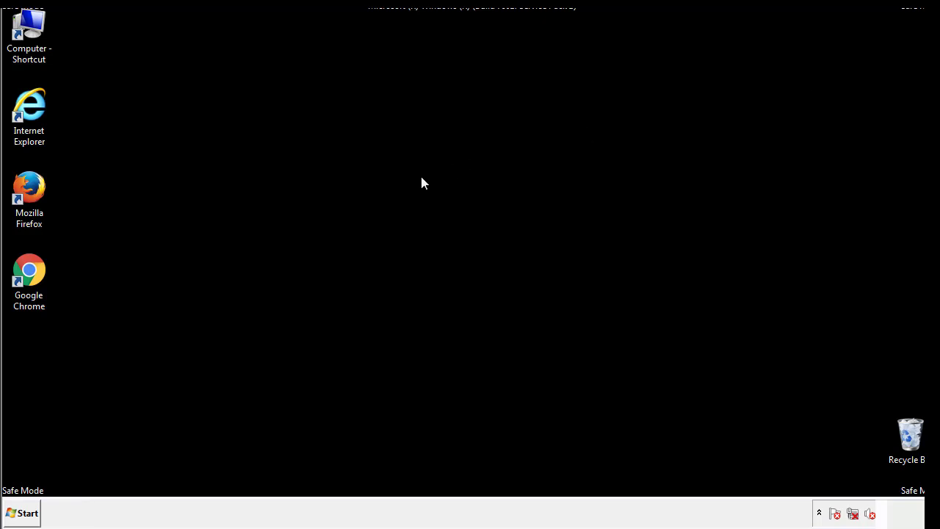
pyautogui.moveTo(38, 369)
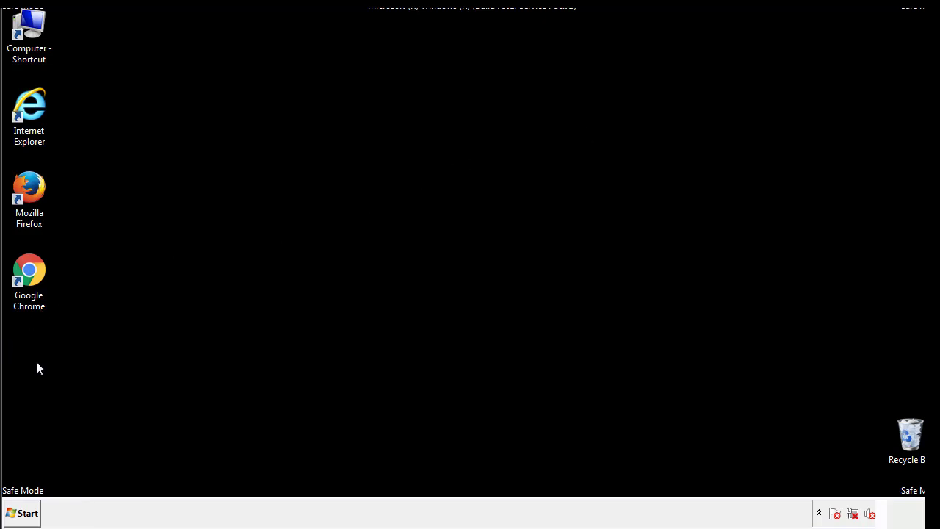
# Step: Search 'mscon' from the Start menu and launch System Configuration
pyautogui.click(22, 513)
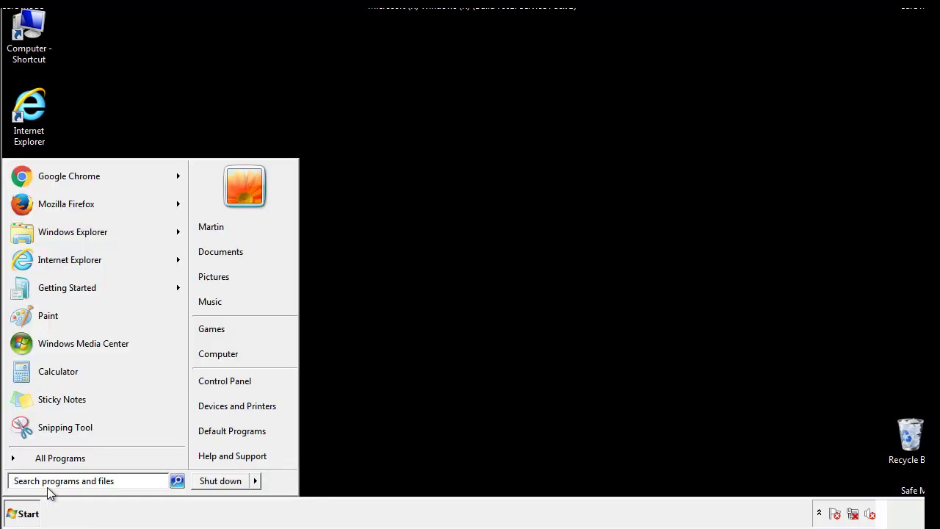
pyautogui.write('msconfig')
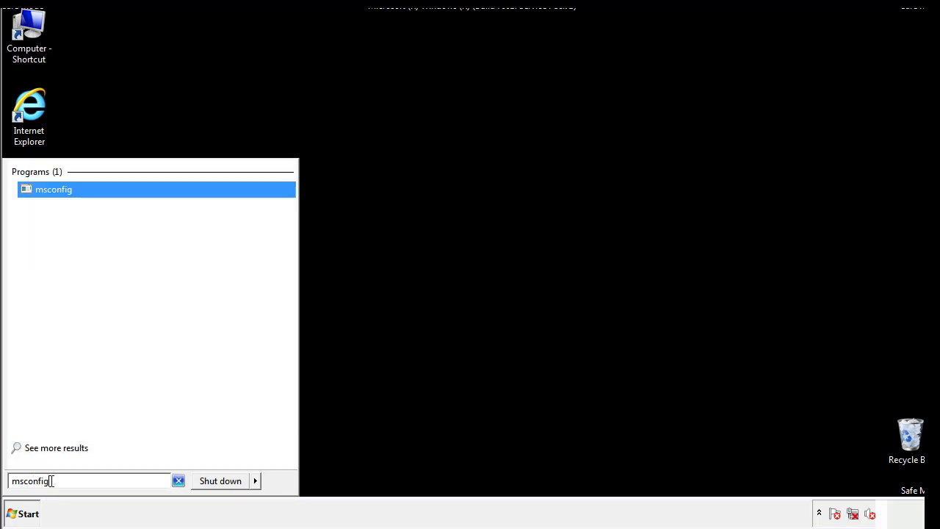
pyautogui.click(53, 189)
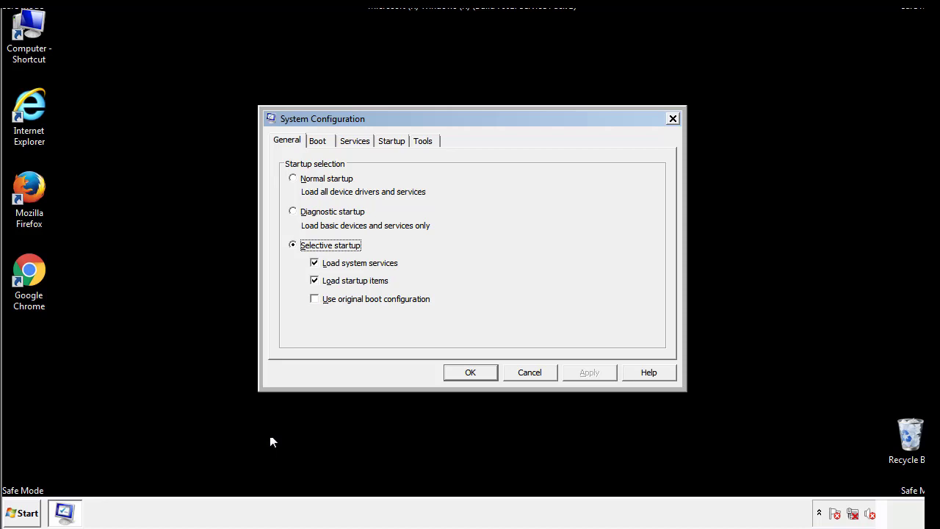
# Step: Uncheck Safe boot on the Boot tab and restart Windows to apply it
pyautogui.click(318, 140)
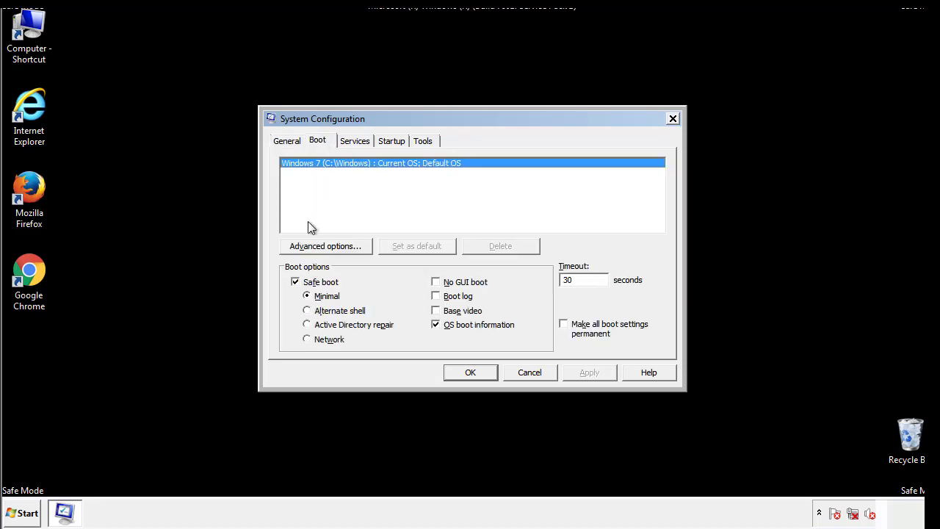
pyautogui.click(295, 281)
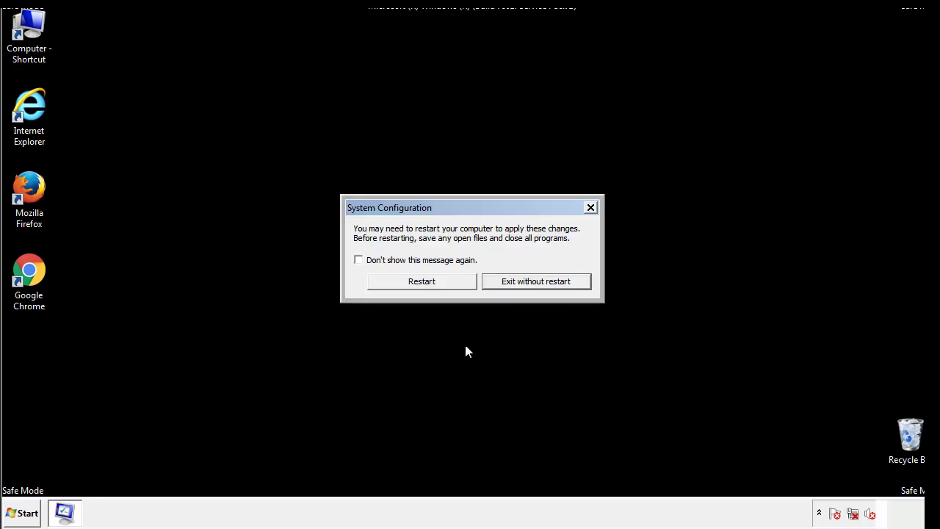
pyautogui.click(421, 281)
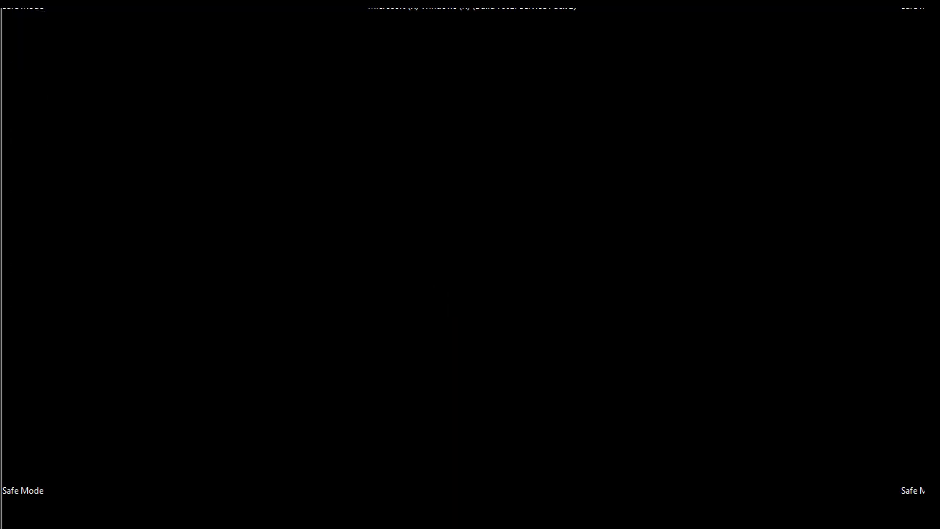